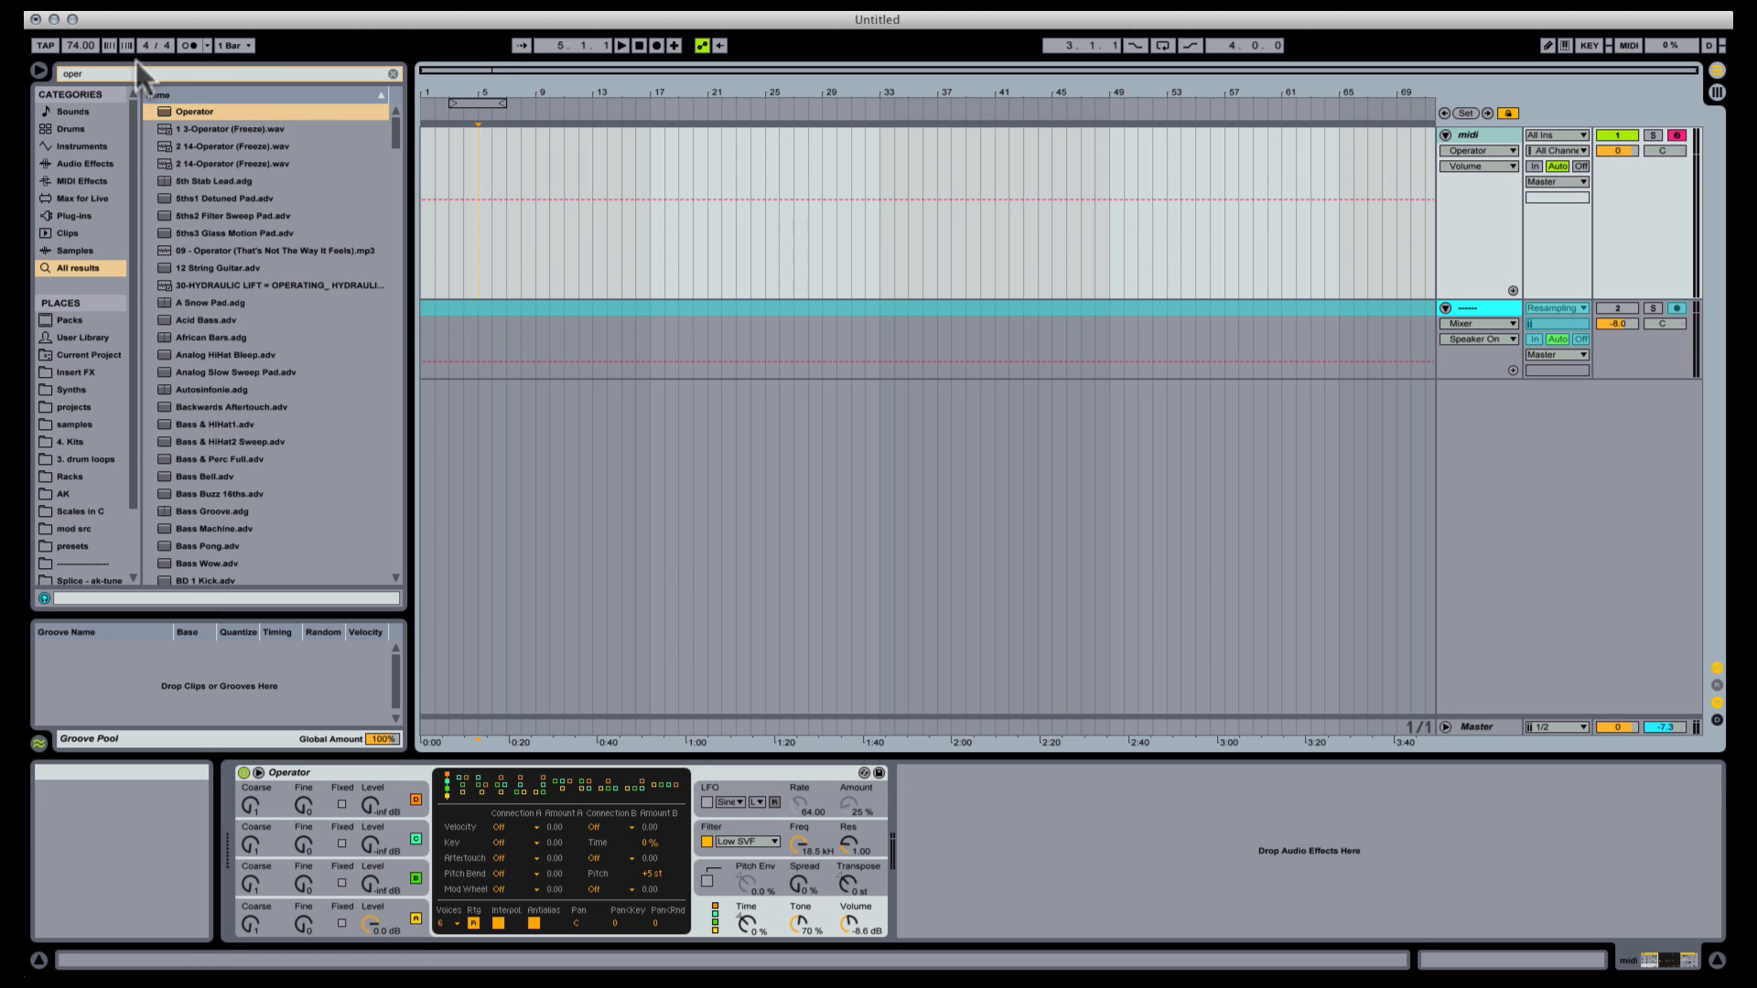
# Sketch an A3 note and stretch it across the first bar of a new MIDI clip
pyautogui.click(86, 43)
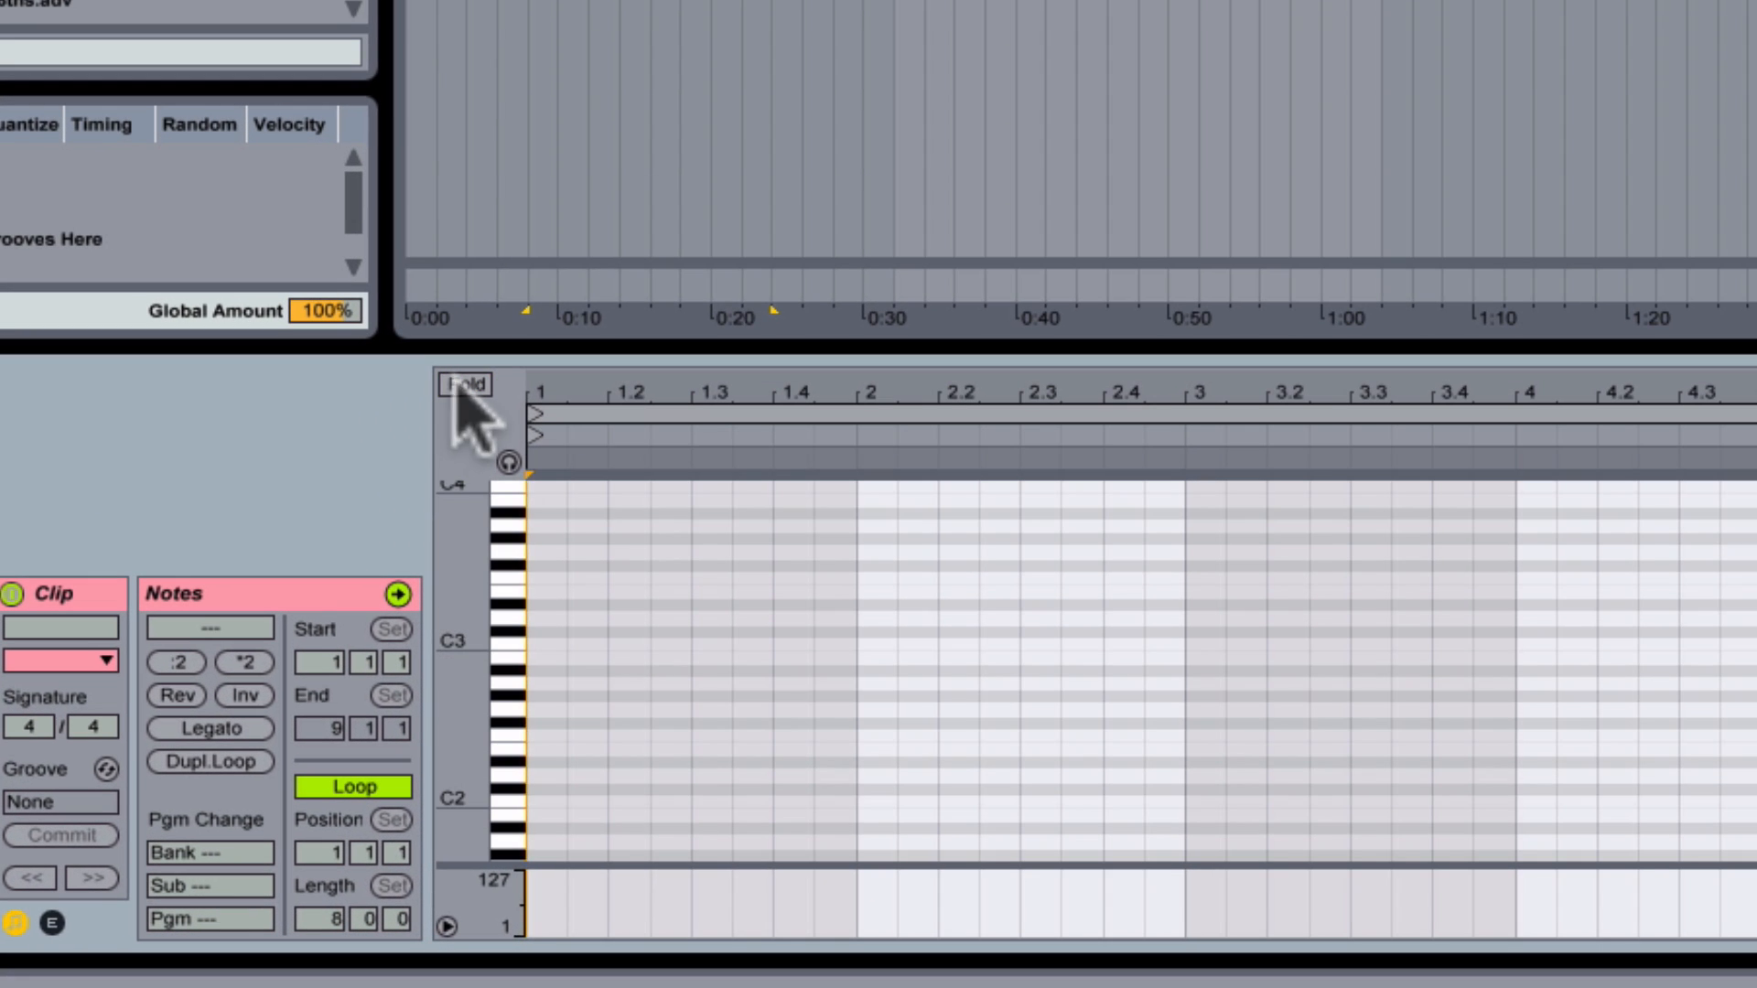
pyautogui.moveTo(476, 587)
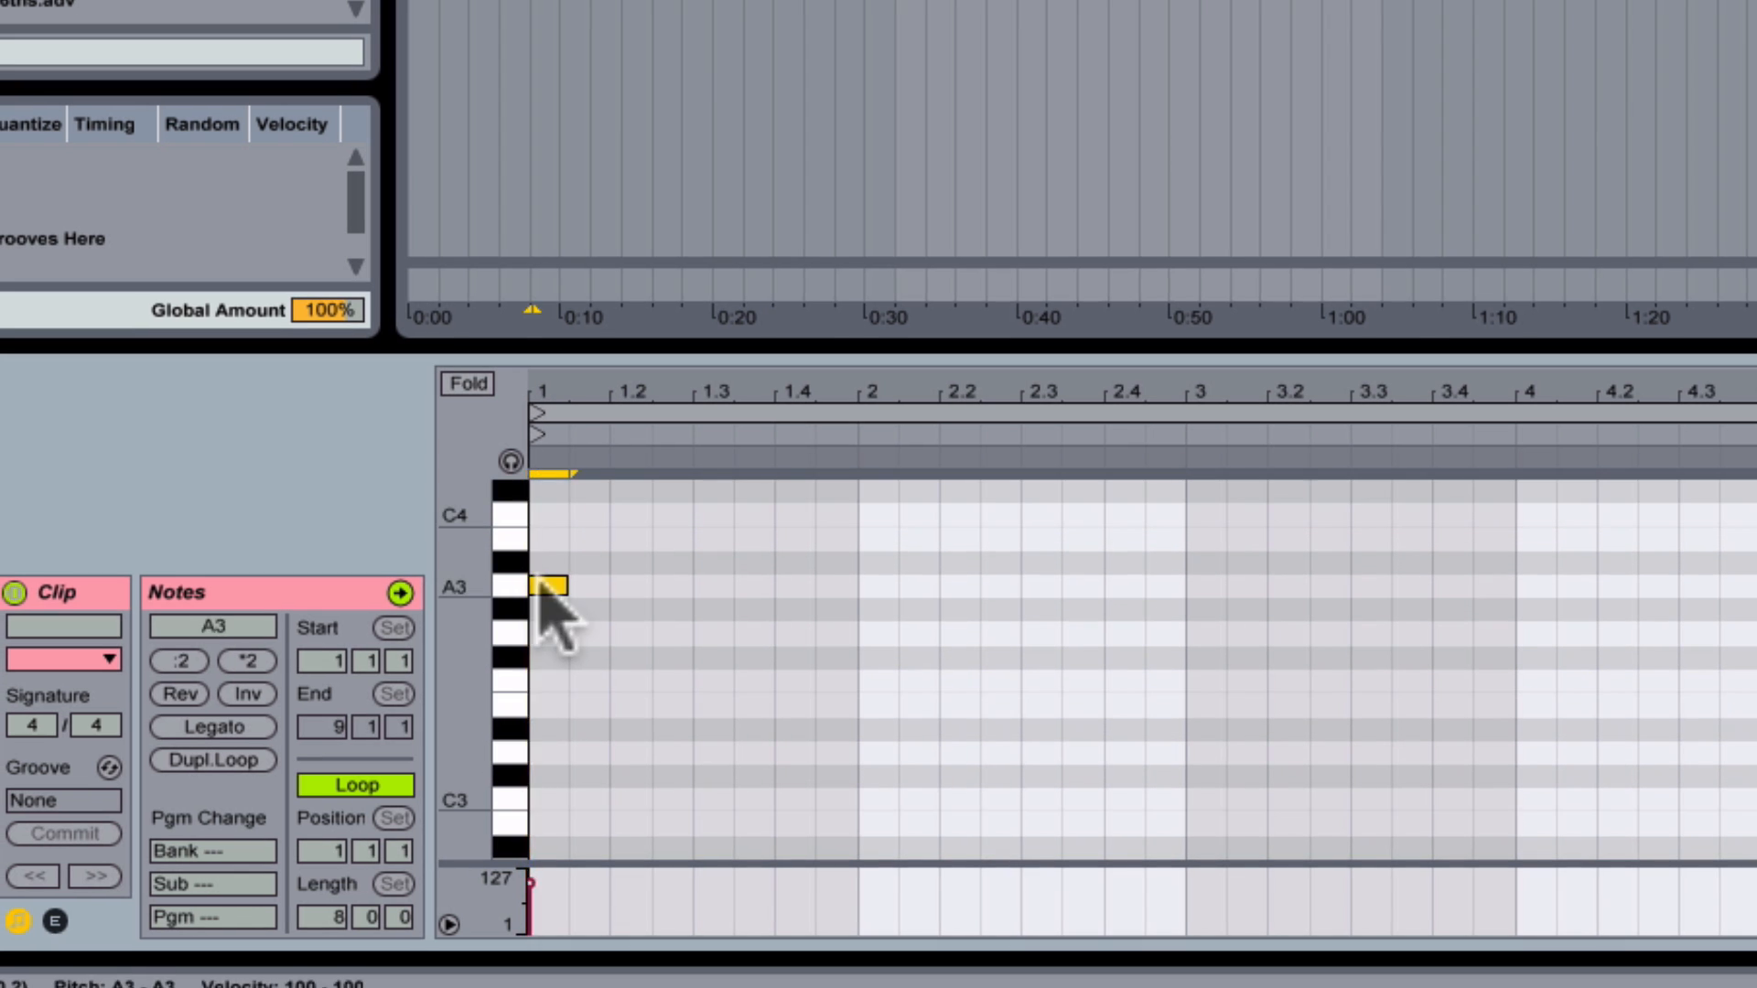
pyautogui.moveTo(560, 586); pyautogui.dragTo(851, 585)
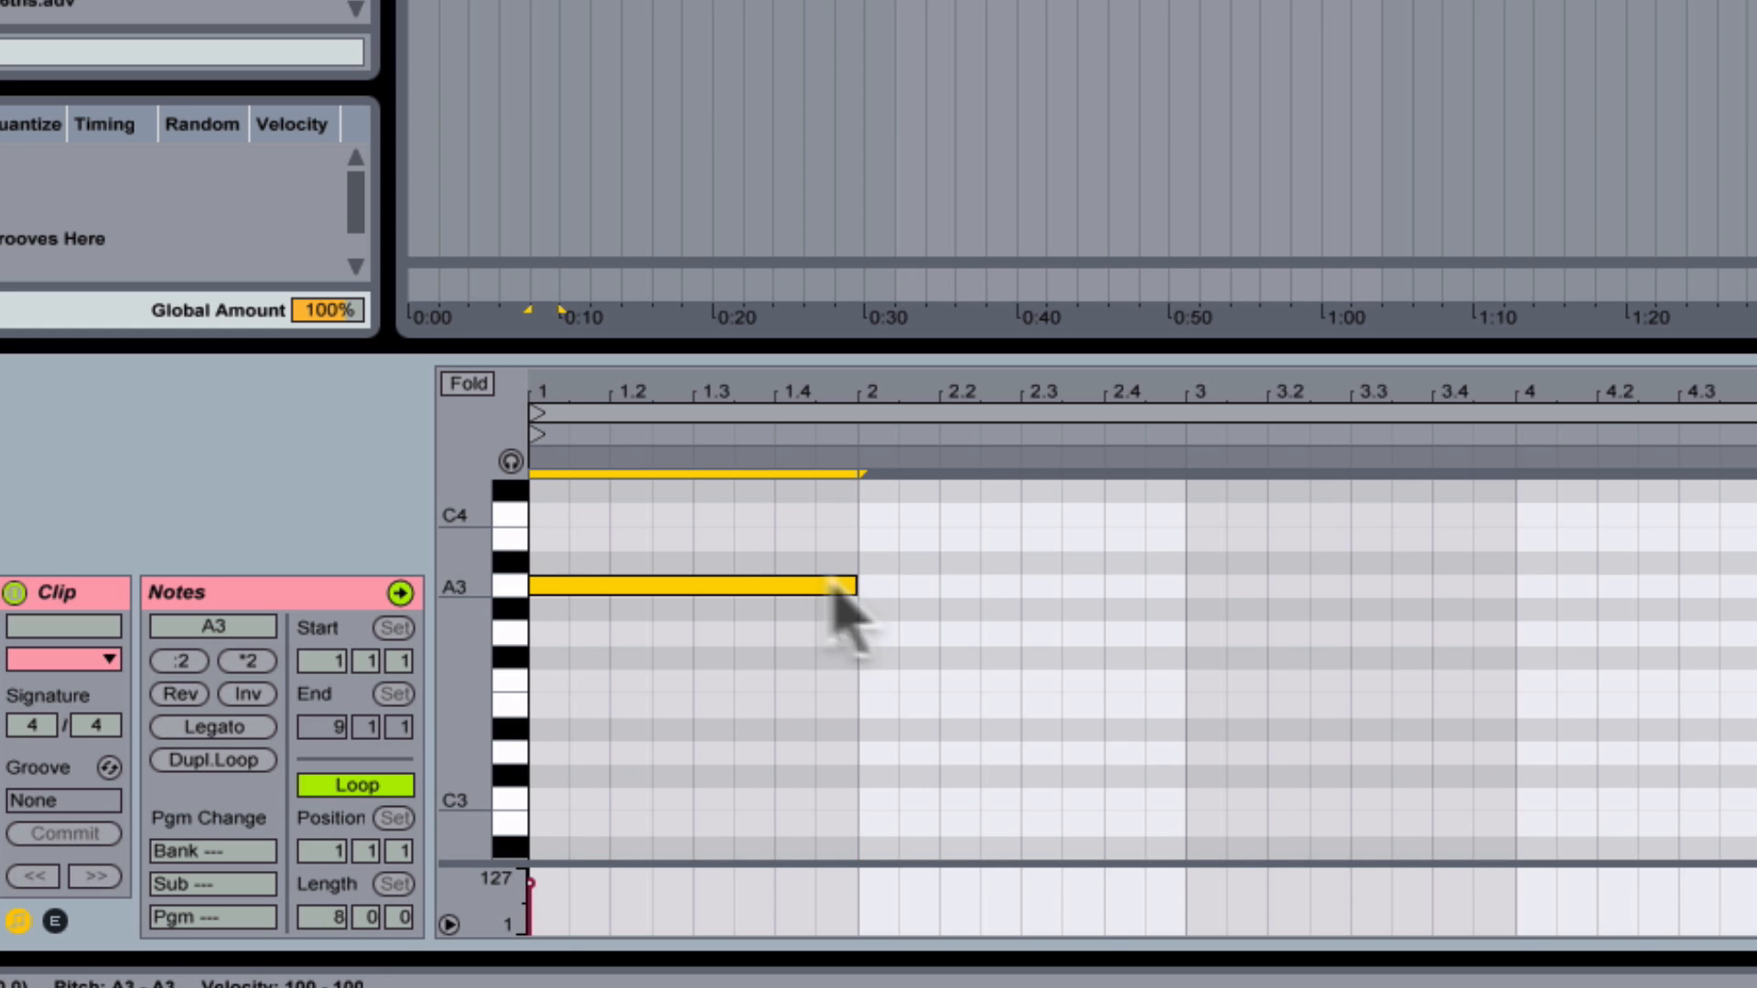
pyautogui.moveTo(695, 588); pyautogui.dragTo(695, 677)
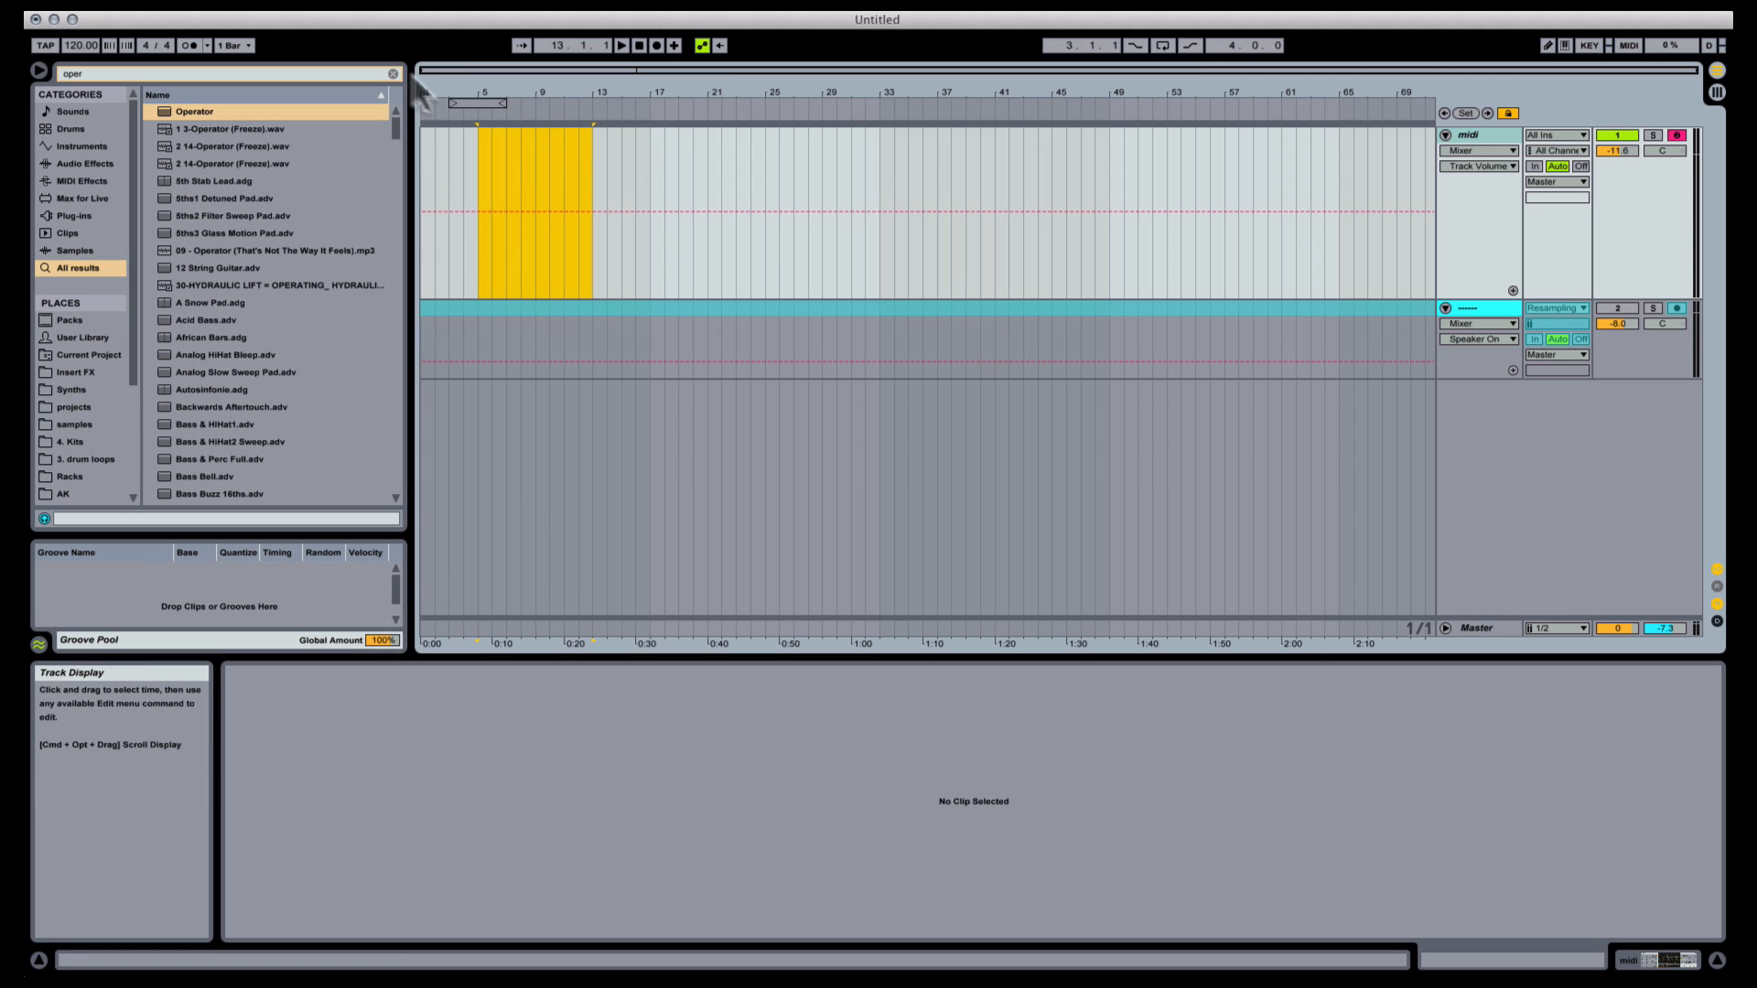
# Bring the C dorian.mid clip from Scales in C onto the MIDI track at bar 5
pyautogui.click(396, 73)
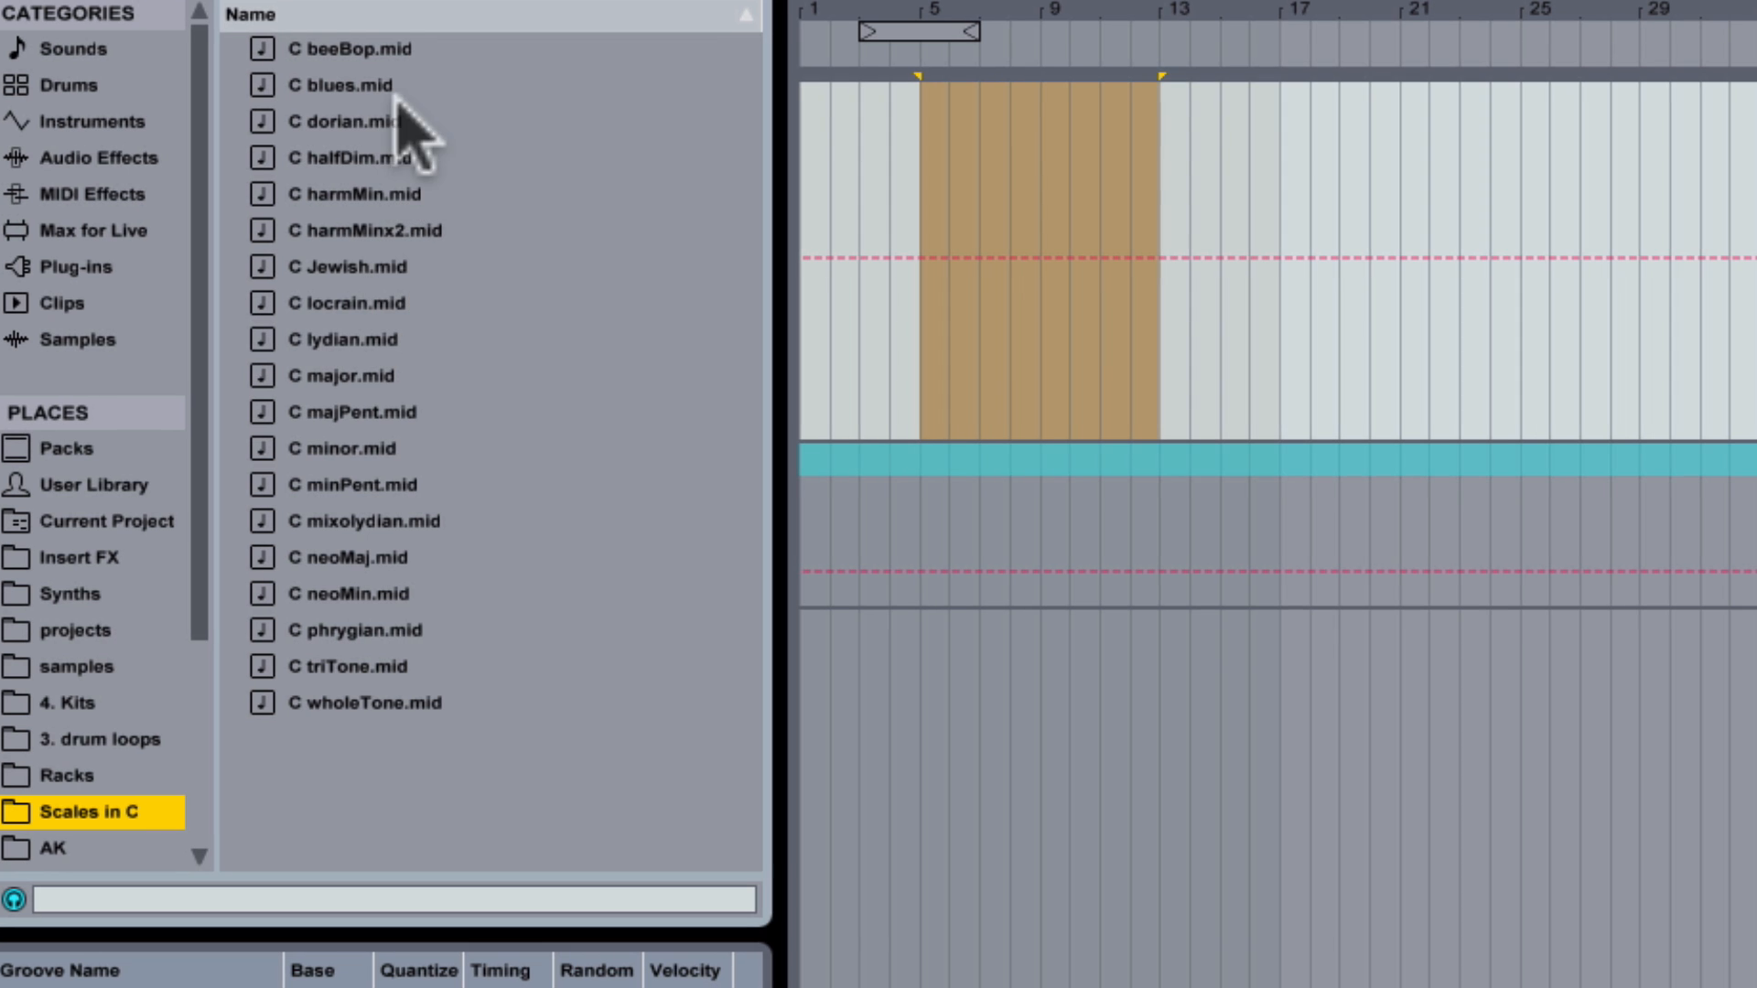
pyautogui.click(348, 121)
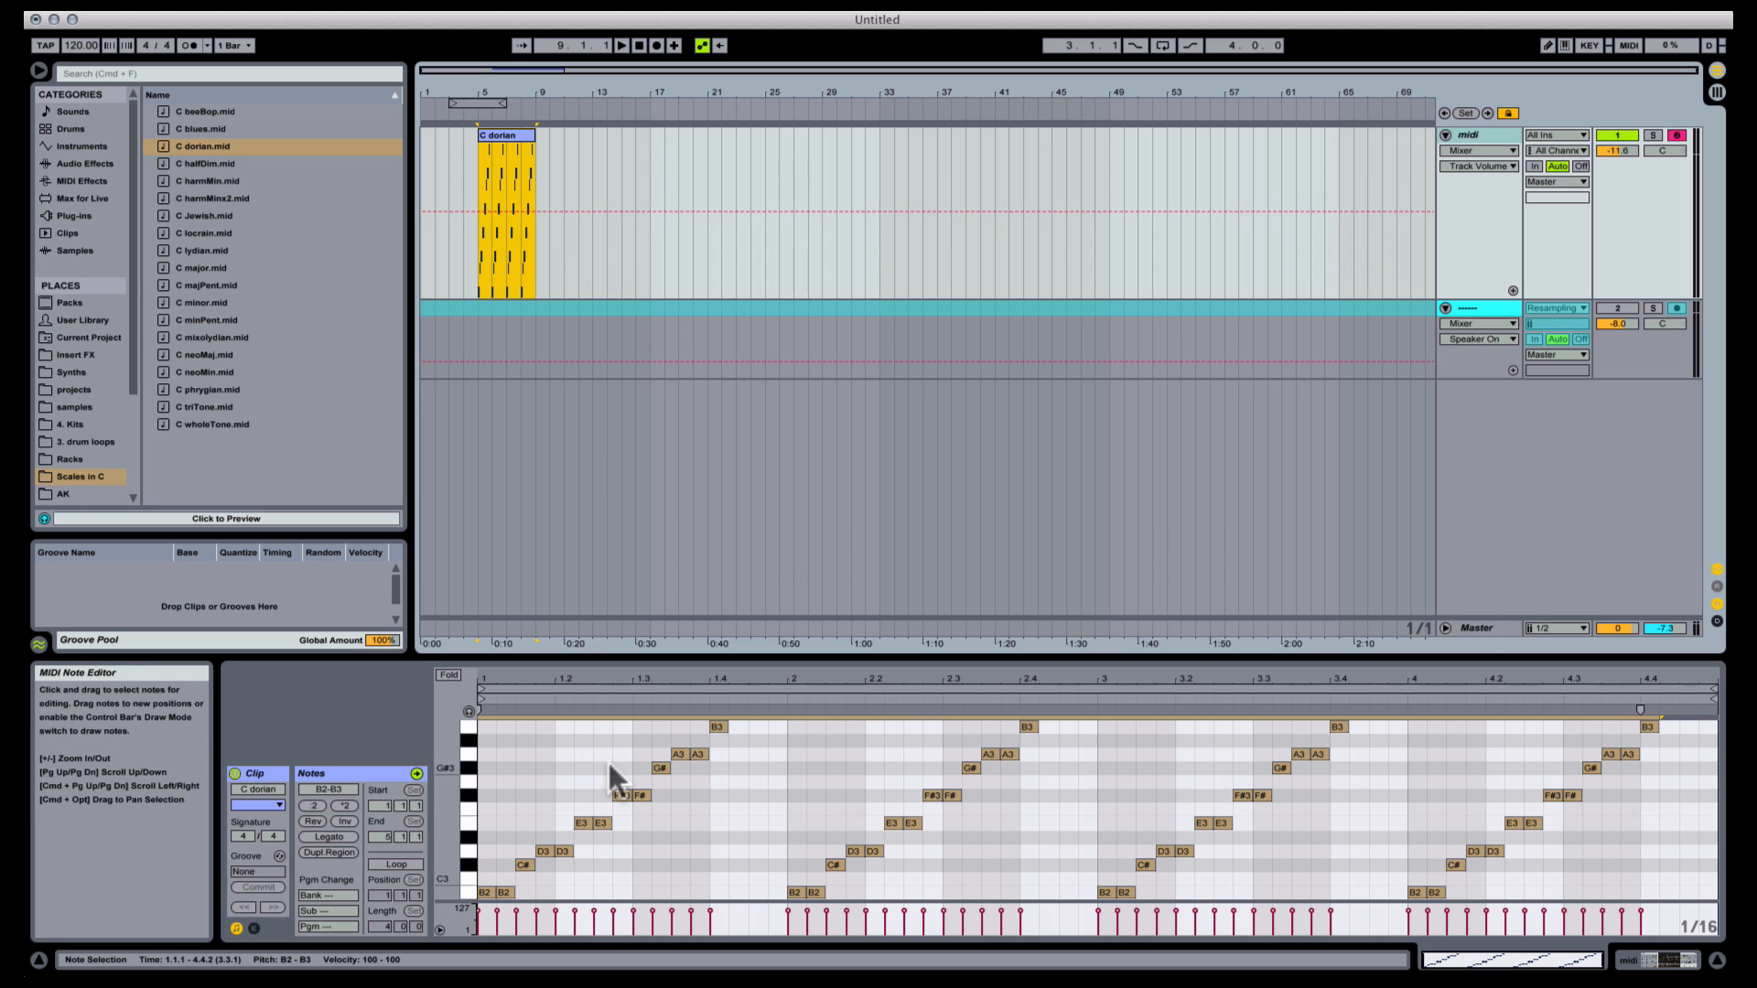
pyautogui.moveTo(682, 891)
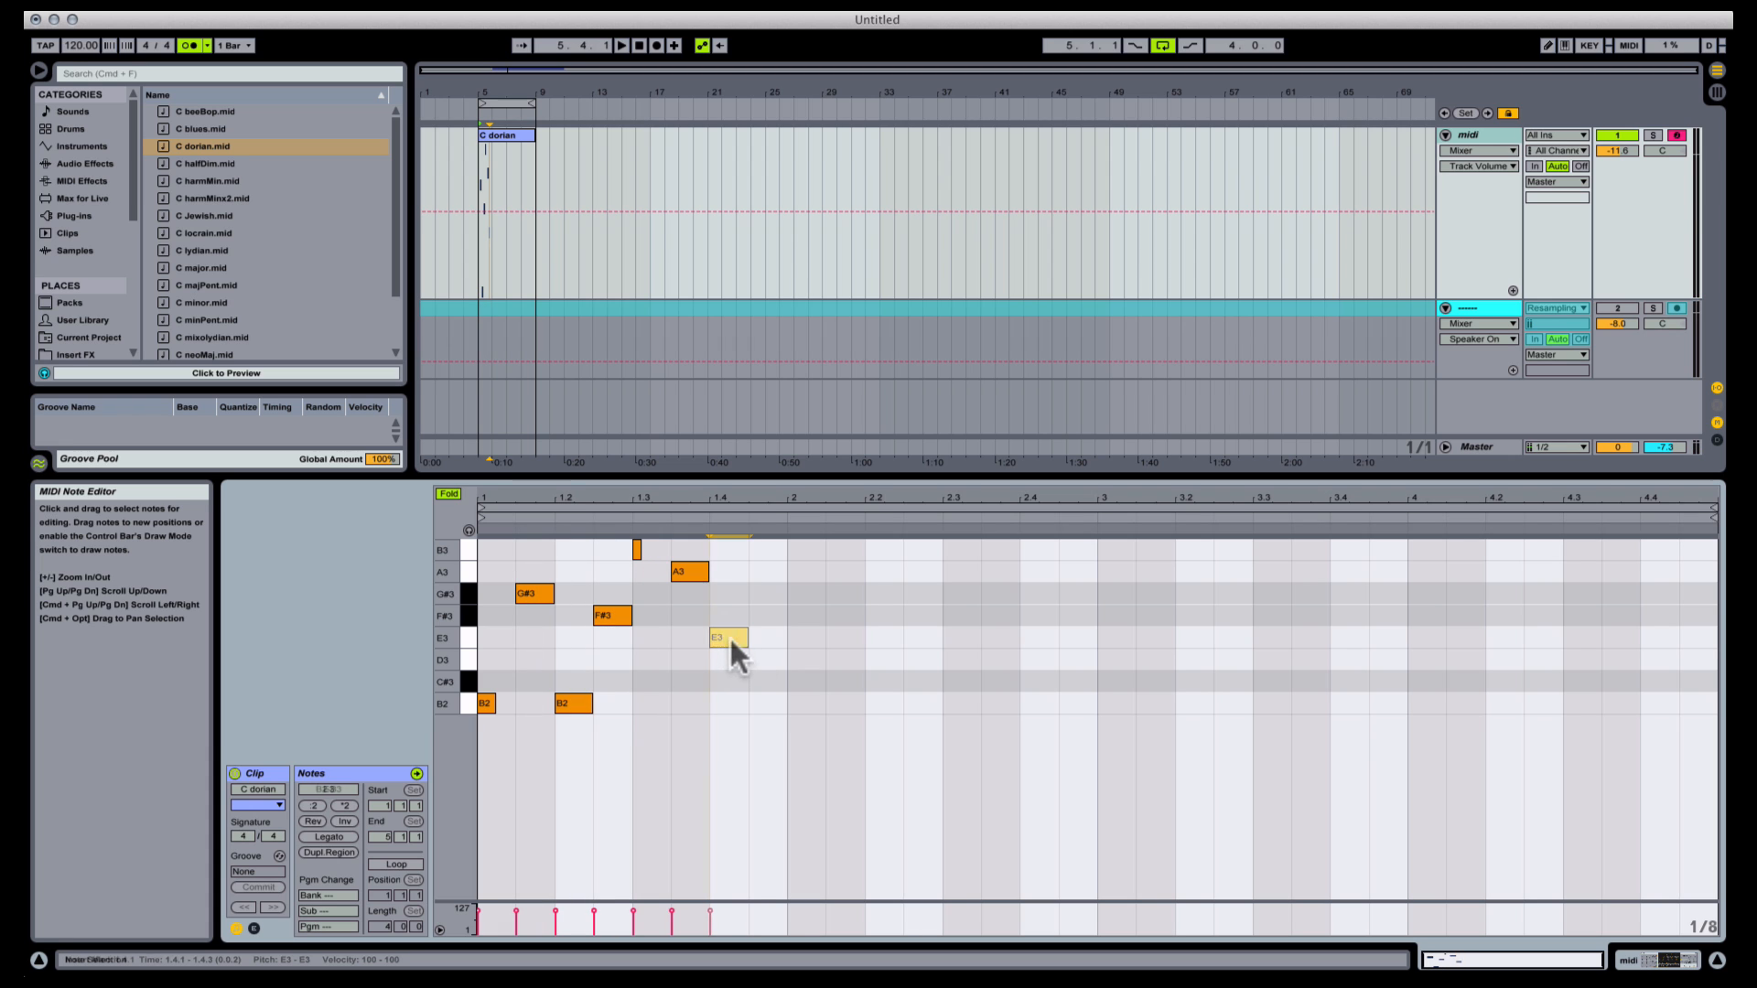
# Draw E3 and a lengthened C#3 plus another note to begin the in-scale melody
pyautogui.moveTo(727, 638); pyautogui.dragTo(760, 658)
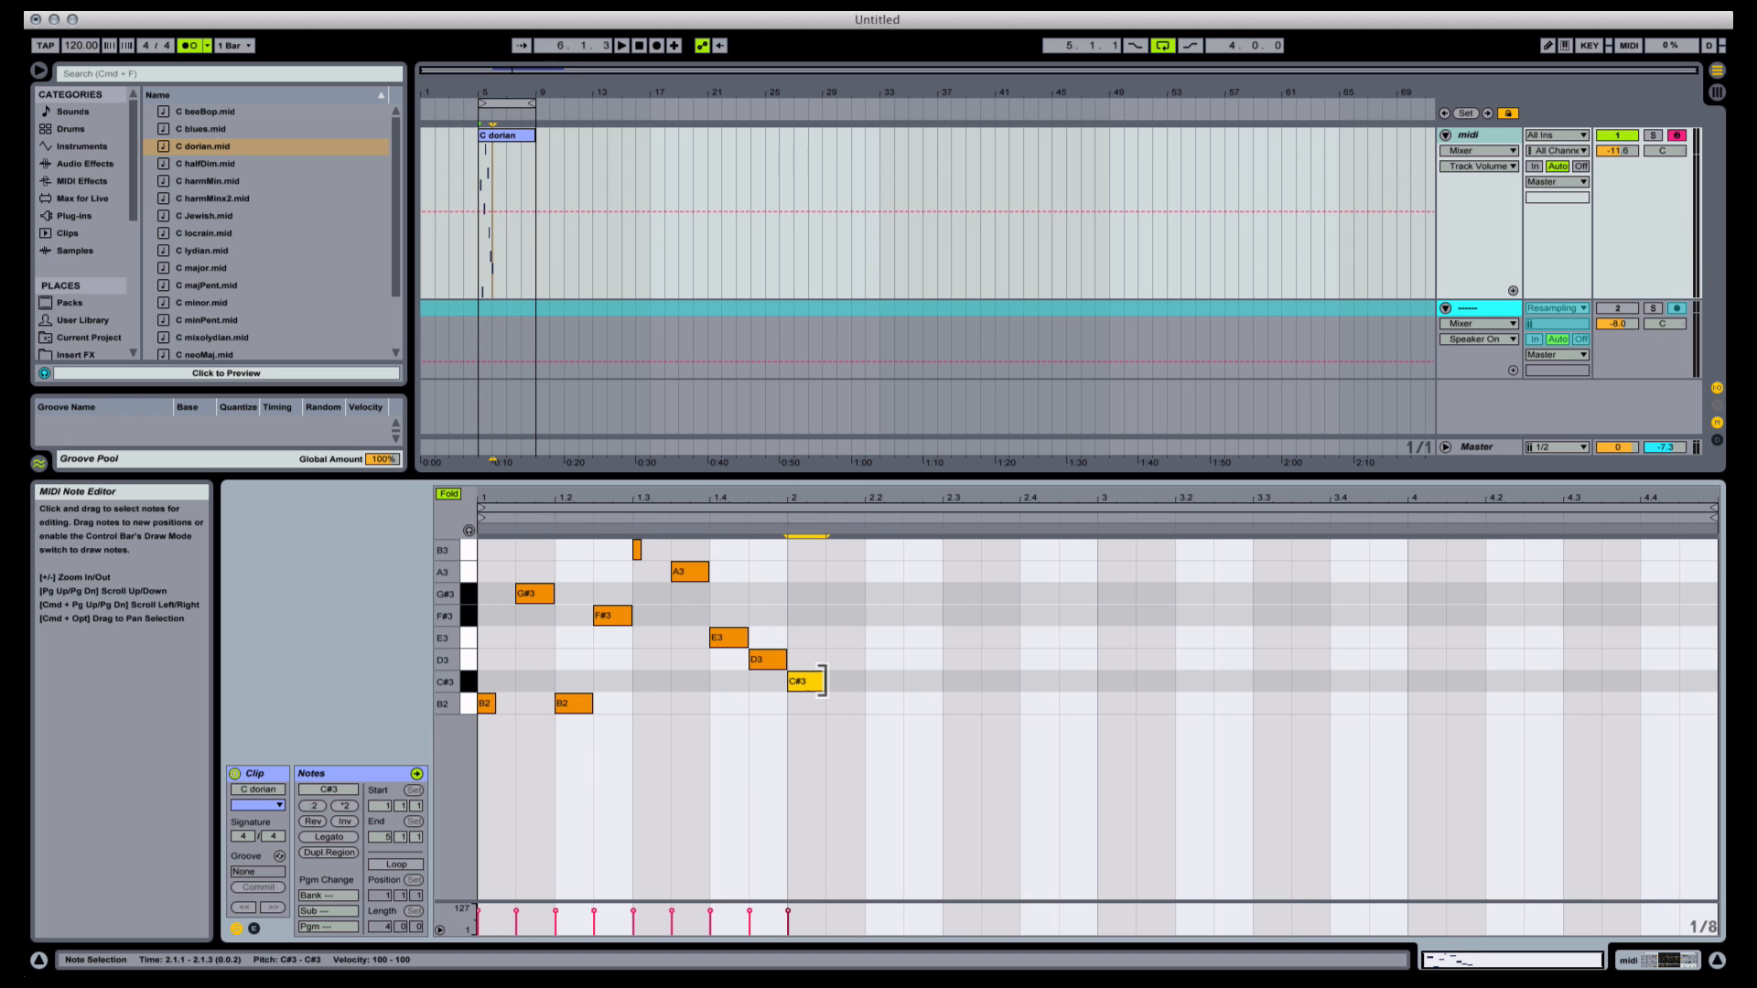
pyautogui.moveTo(824, 680); pyautogui.dragTo(944, 681)
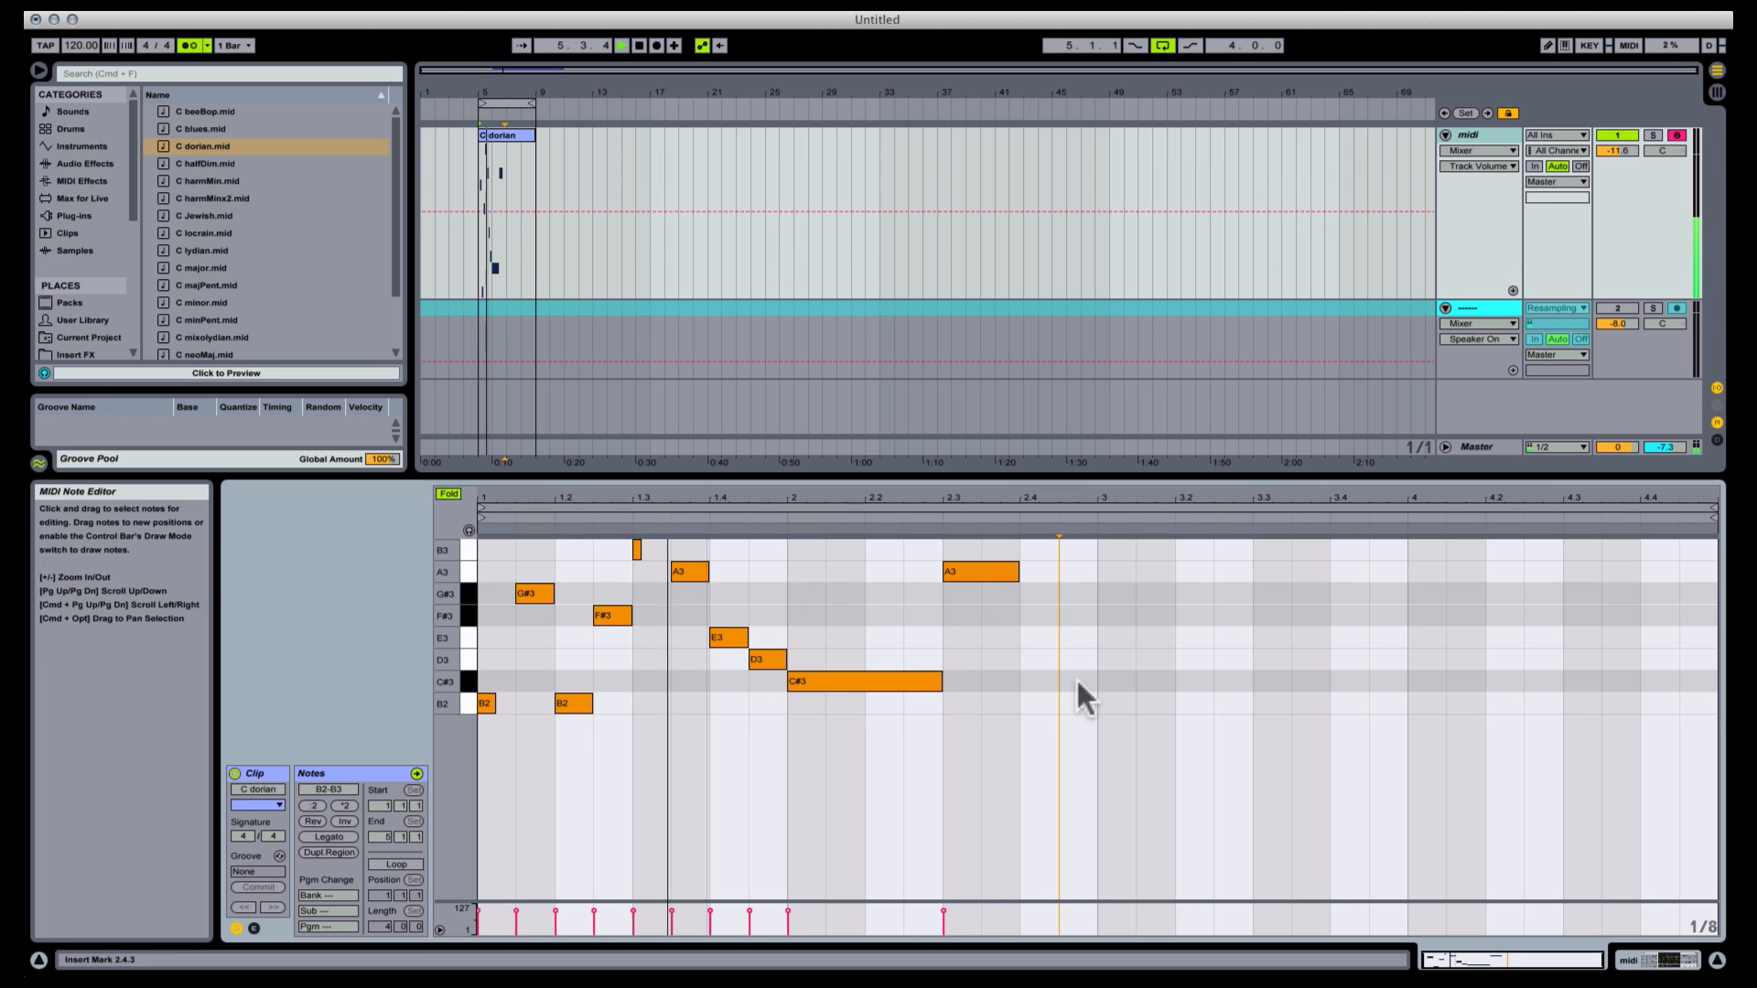
pyautogui.click(1078, 682)
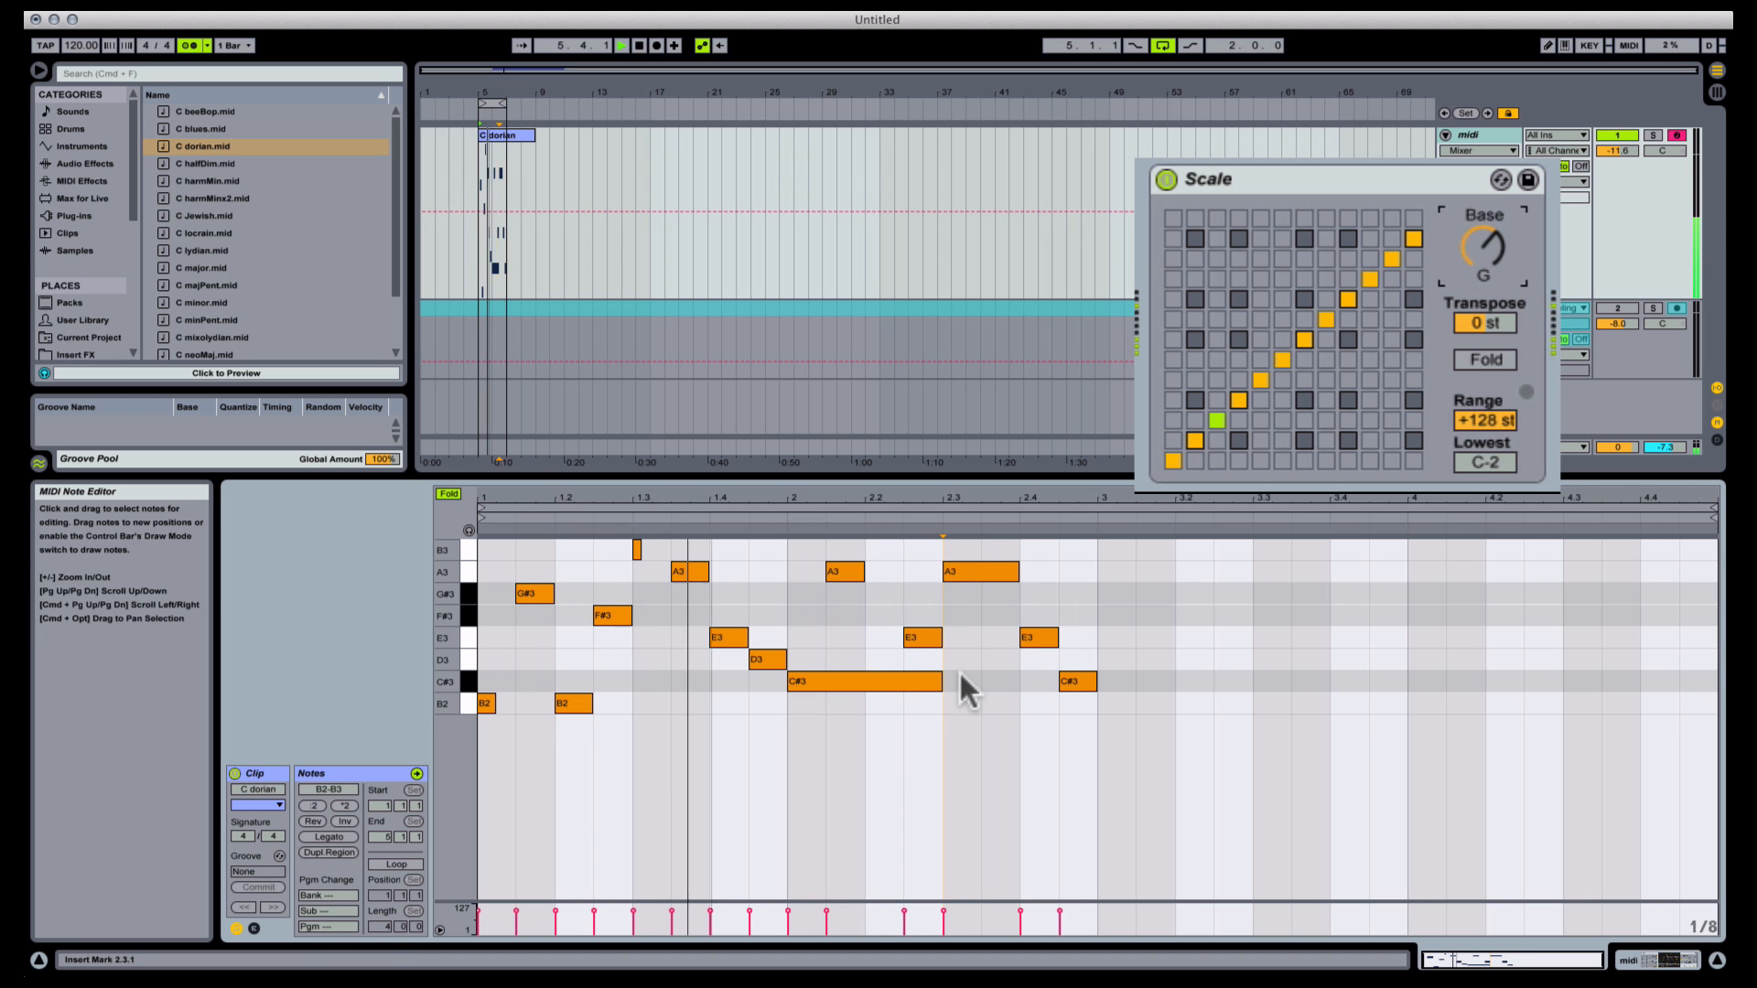
# Add further in-scale notes up to B3, then search the browser for 'scale'
pyautogui.click(957, 615)
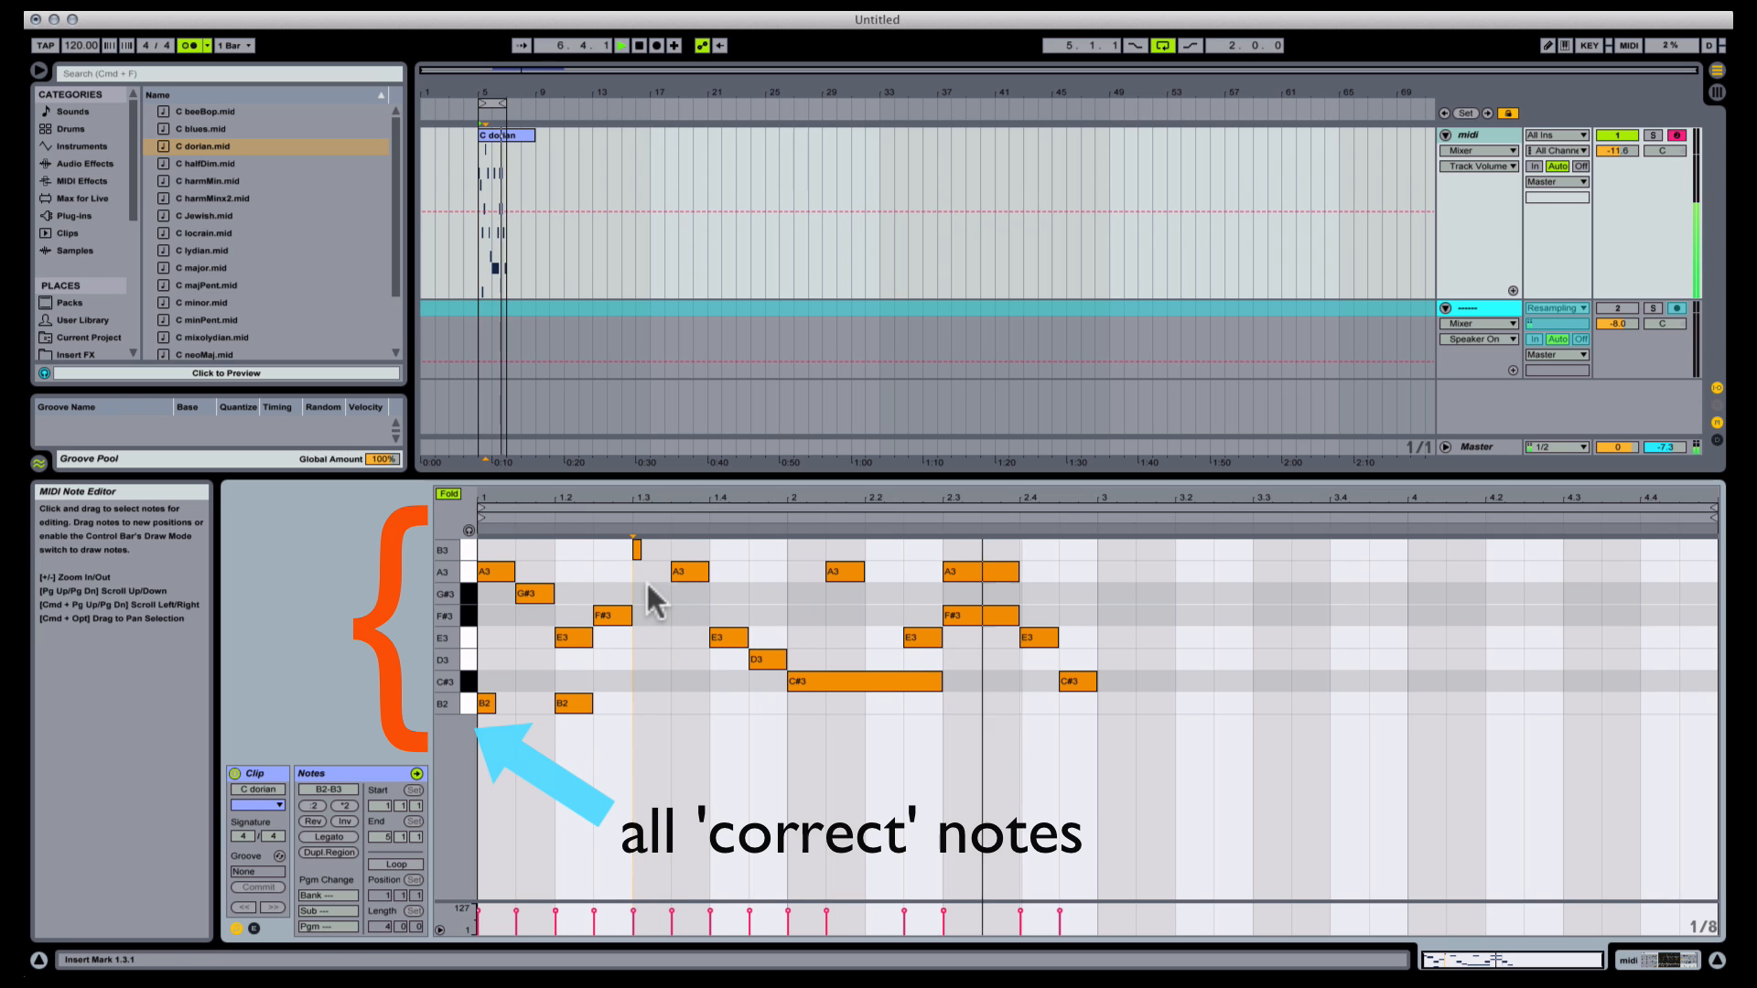
pyautogui.click(640, 593)
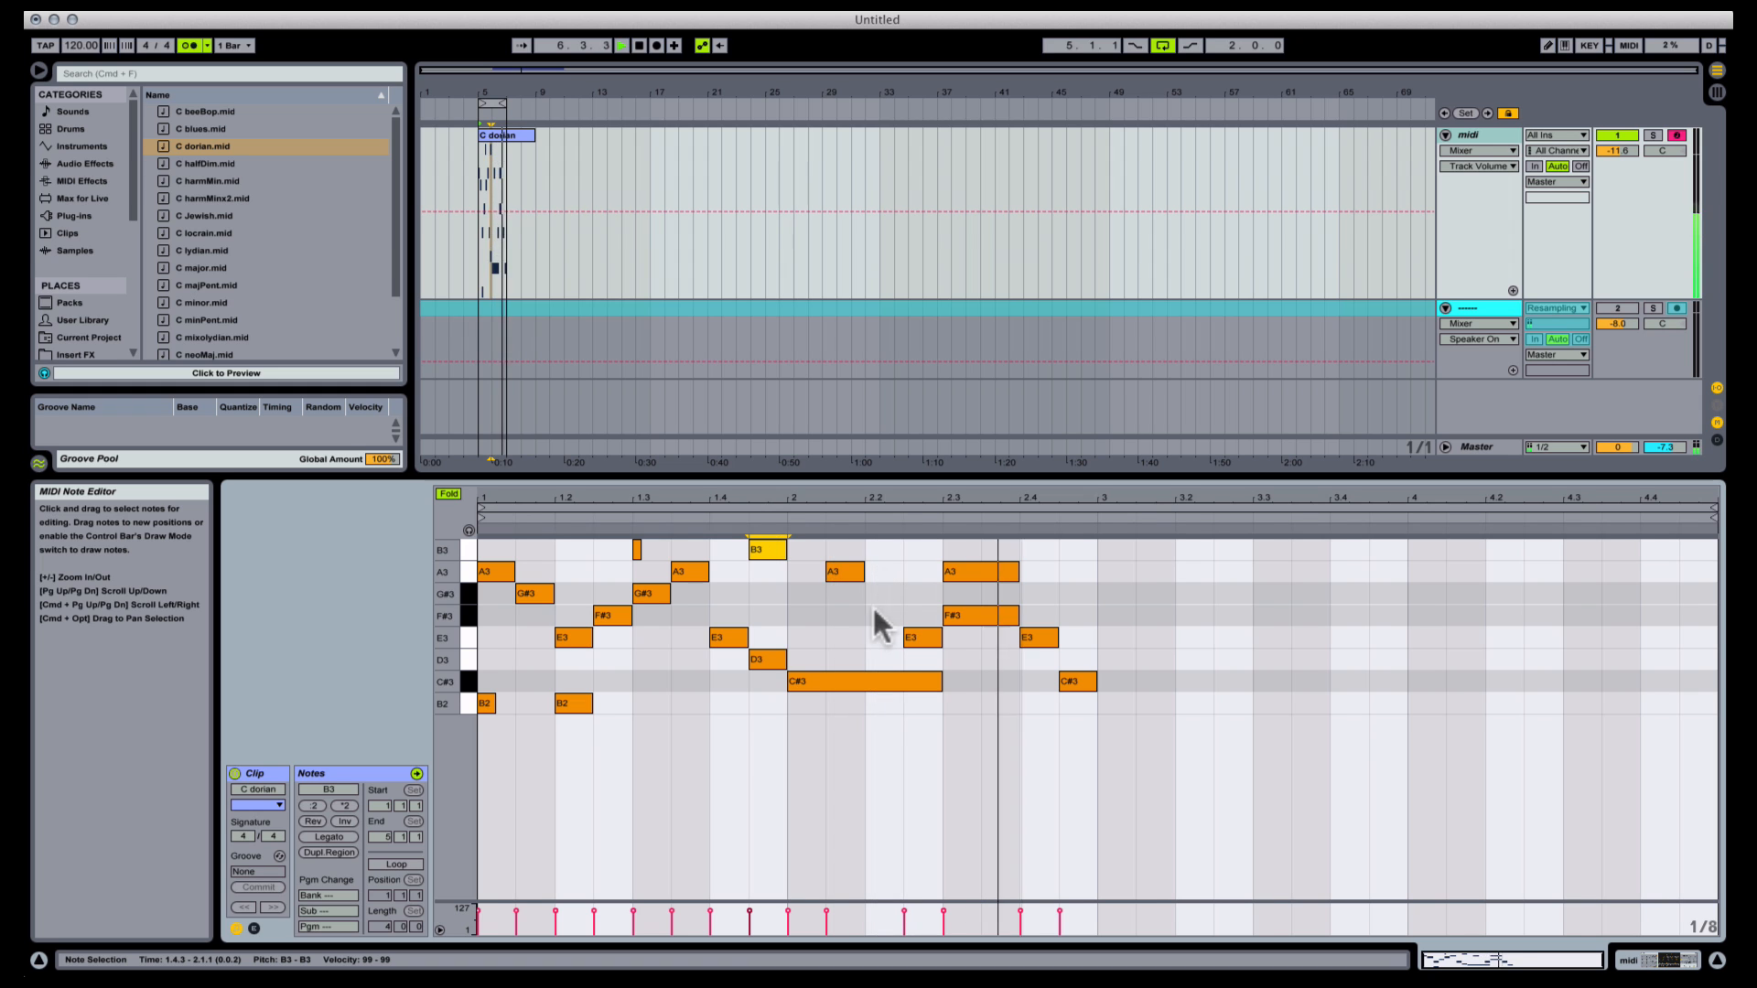
pyautogui.write('scale')
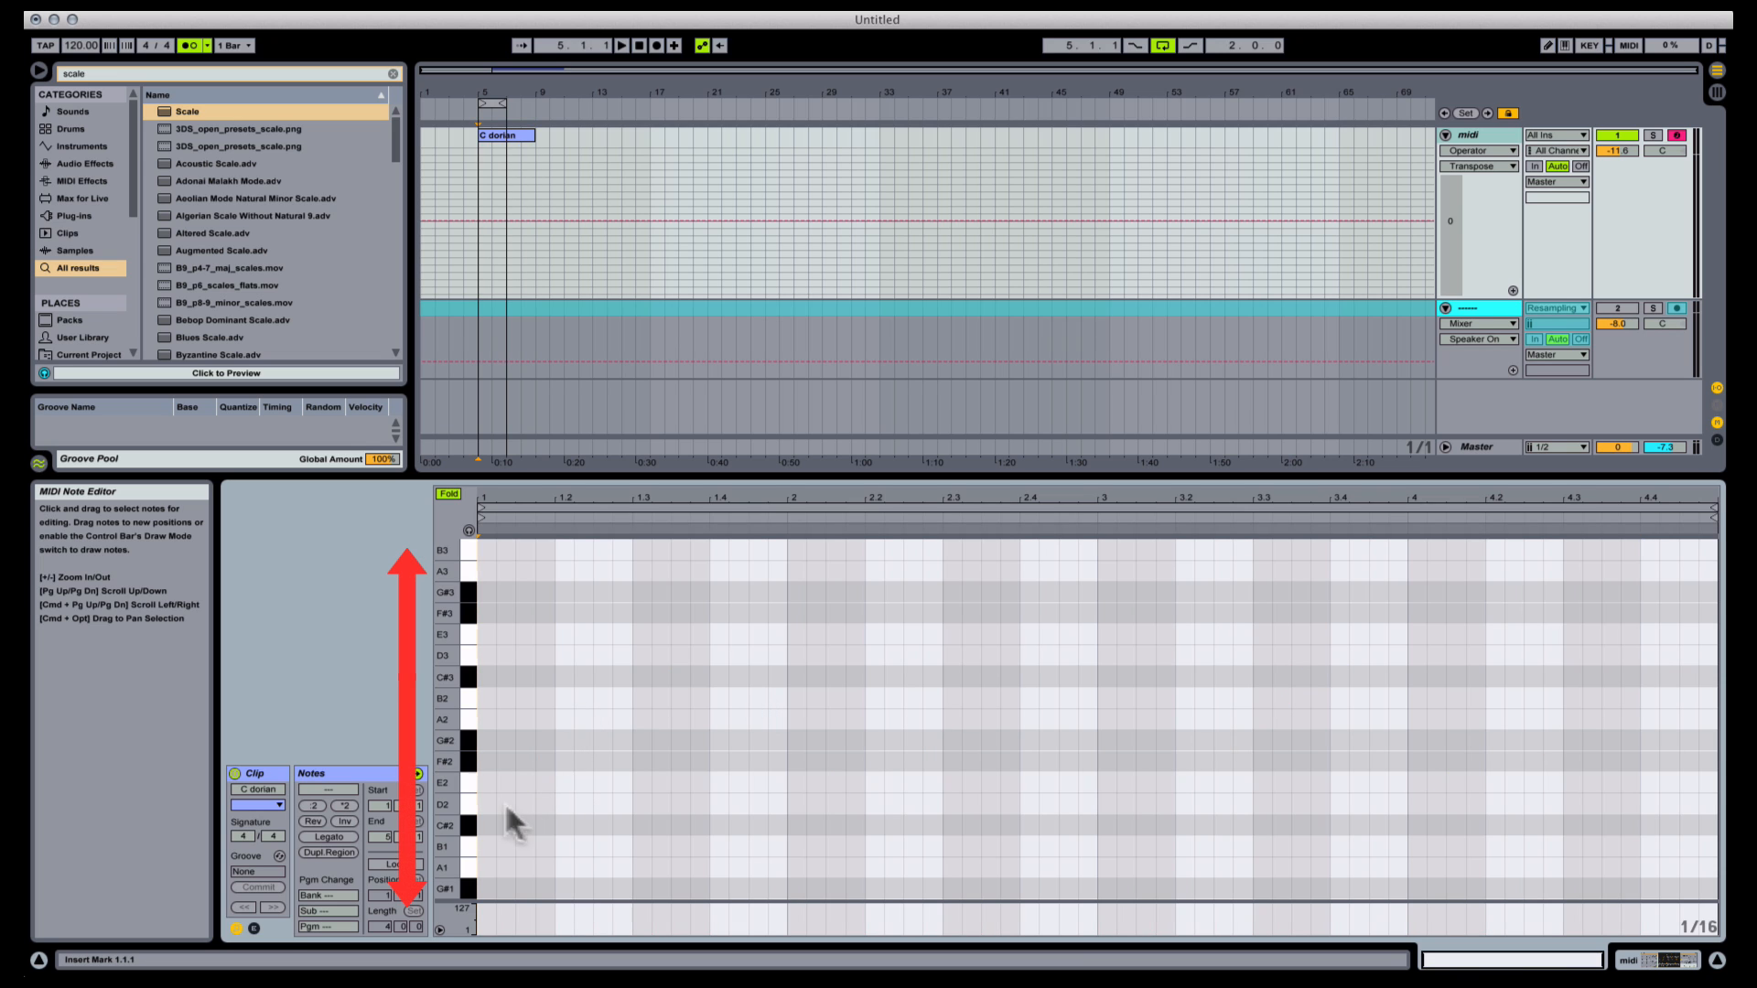
pyautogui.moveTo(501, 748)
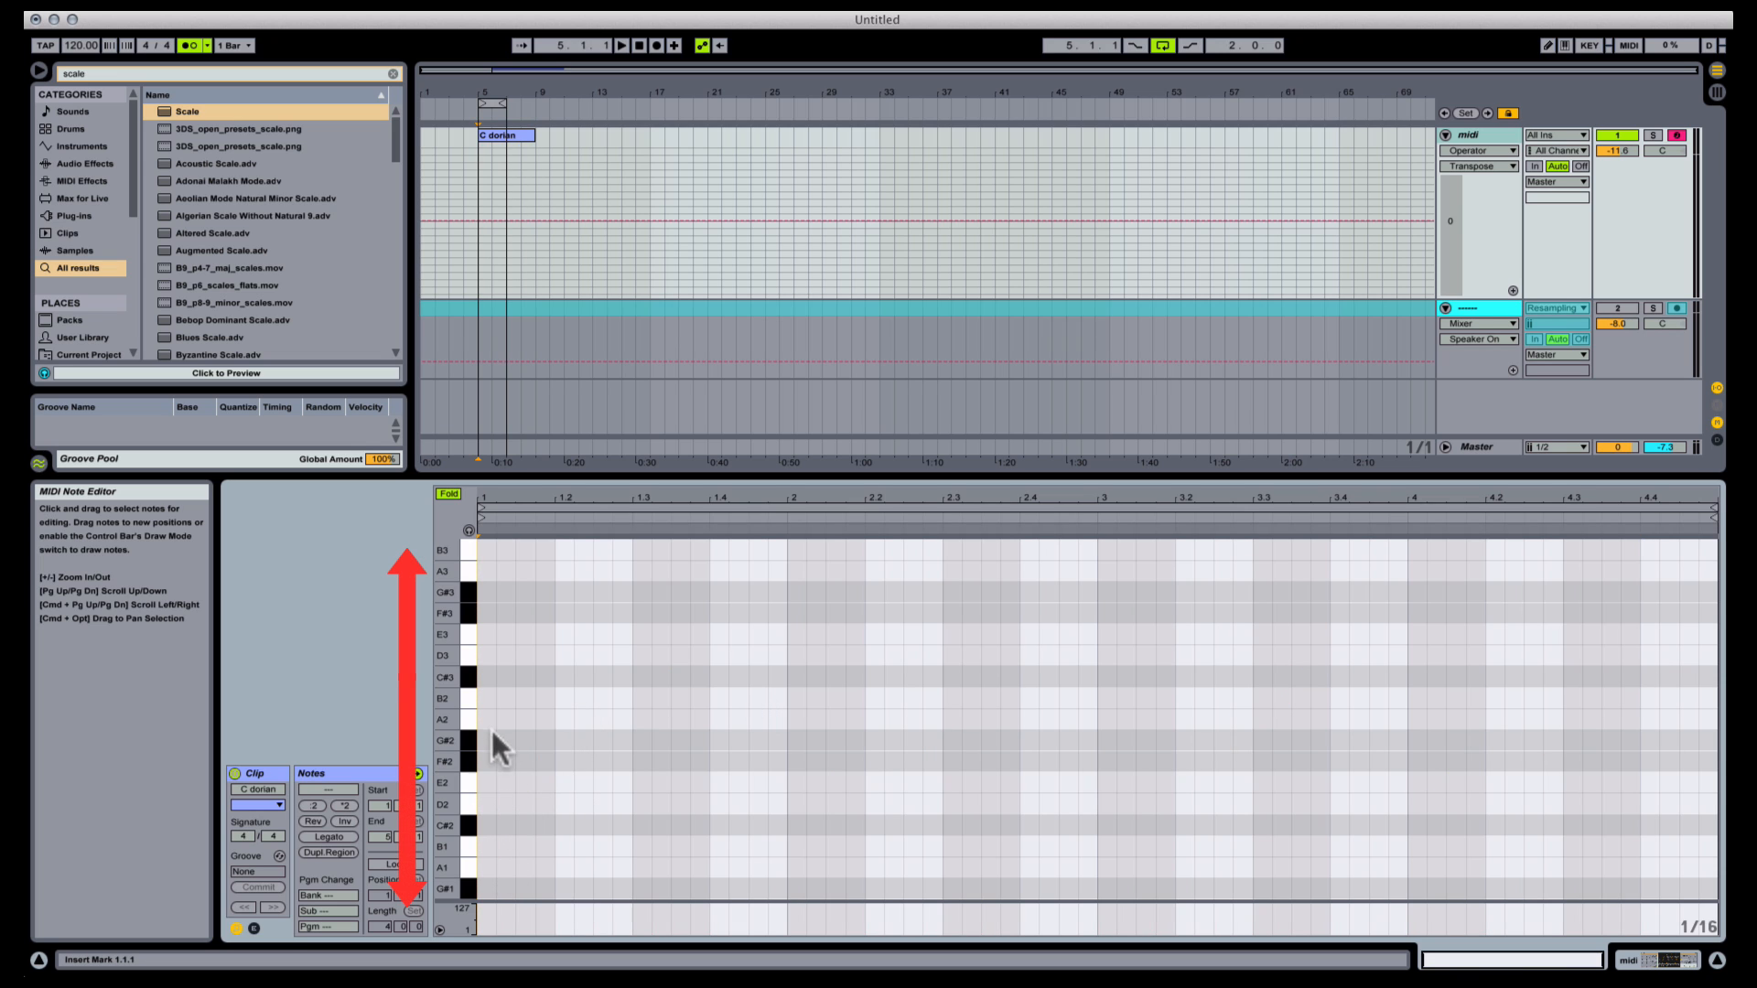
# Place B2, F#3, A3, E3 and C#3 notes to start a fresh in-scale melody
pyautogui.click(485, 698)
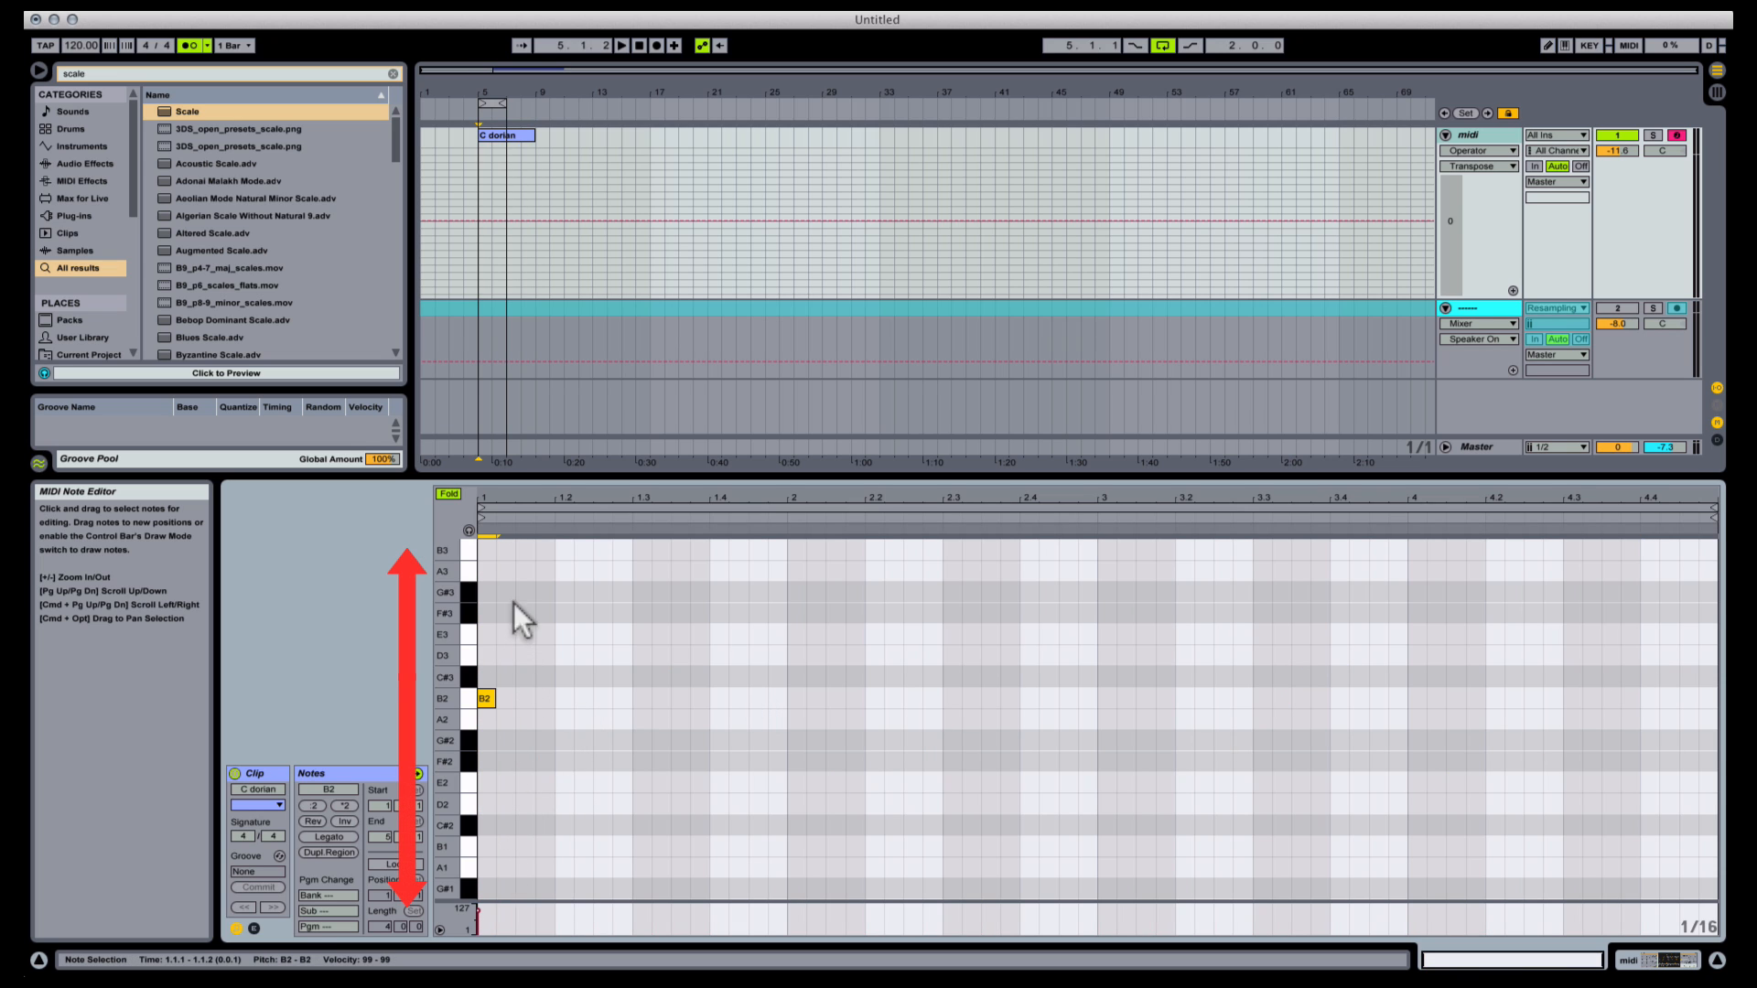
pyautogui.click(522, 613)
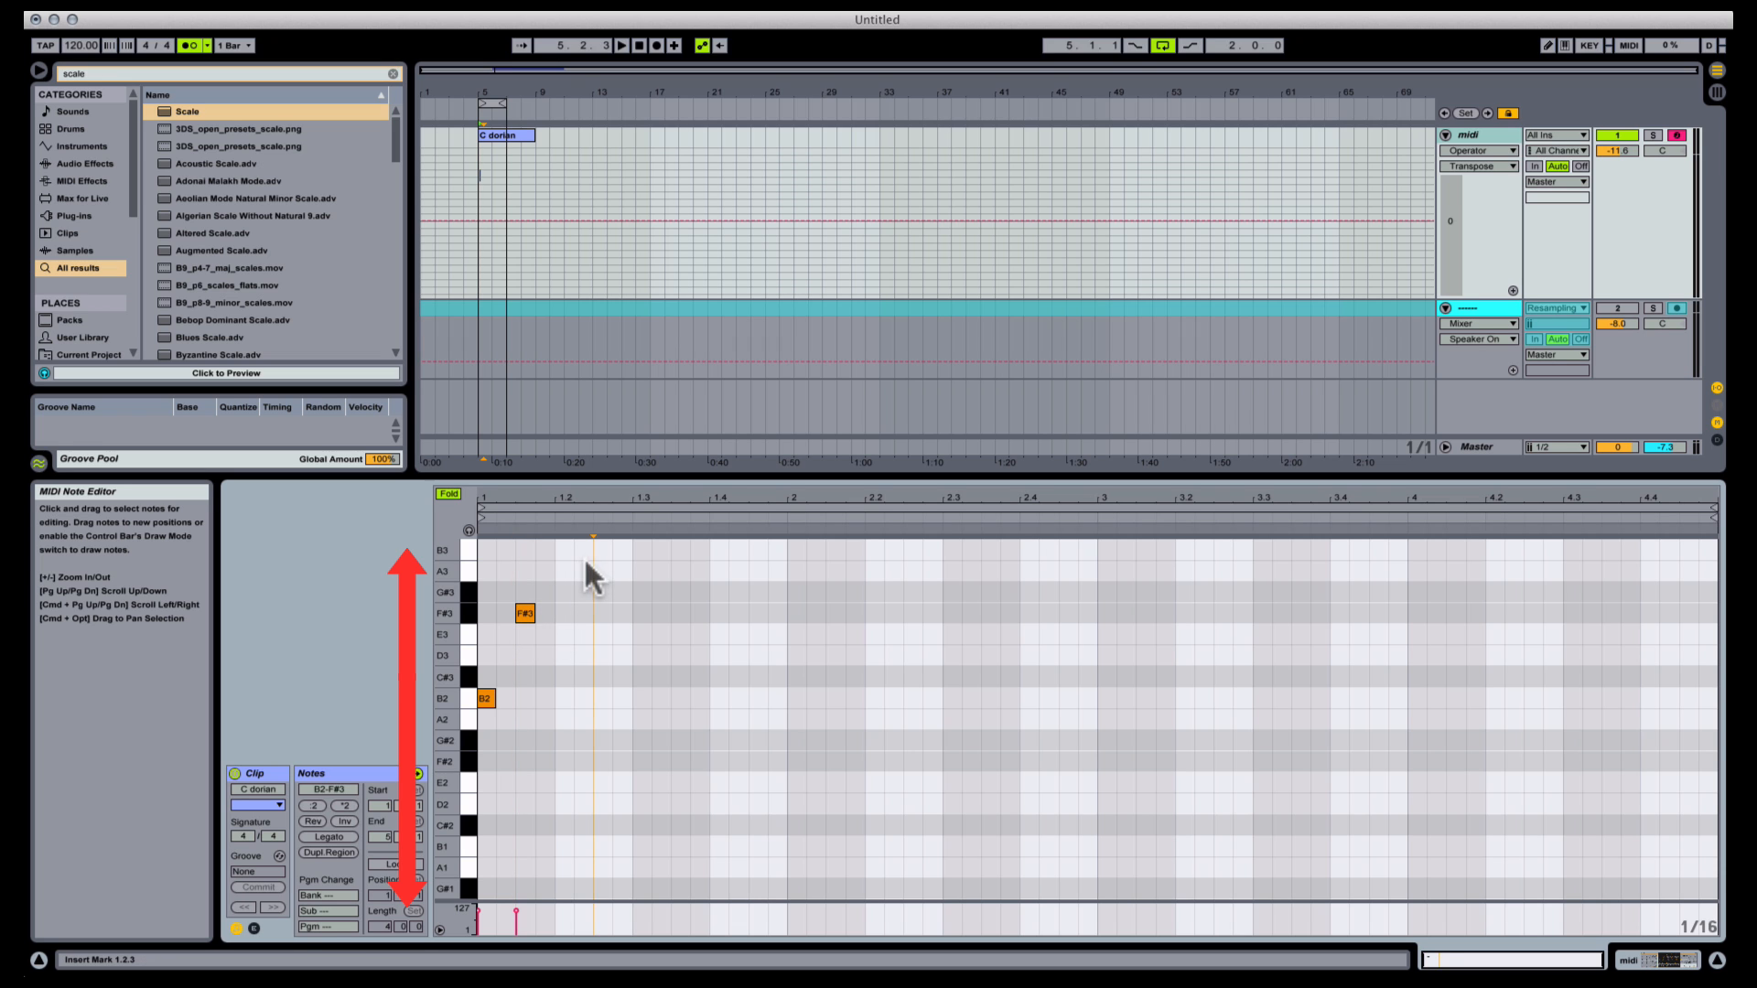
pyautogui.click(660, 613)
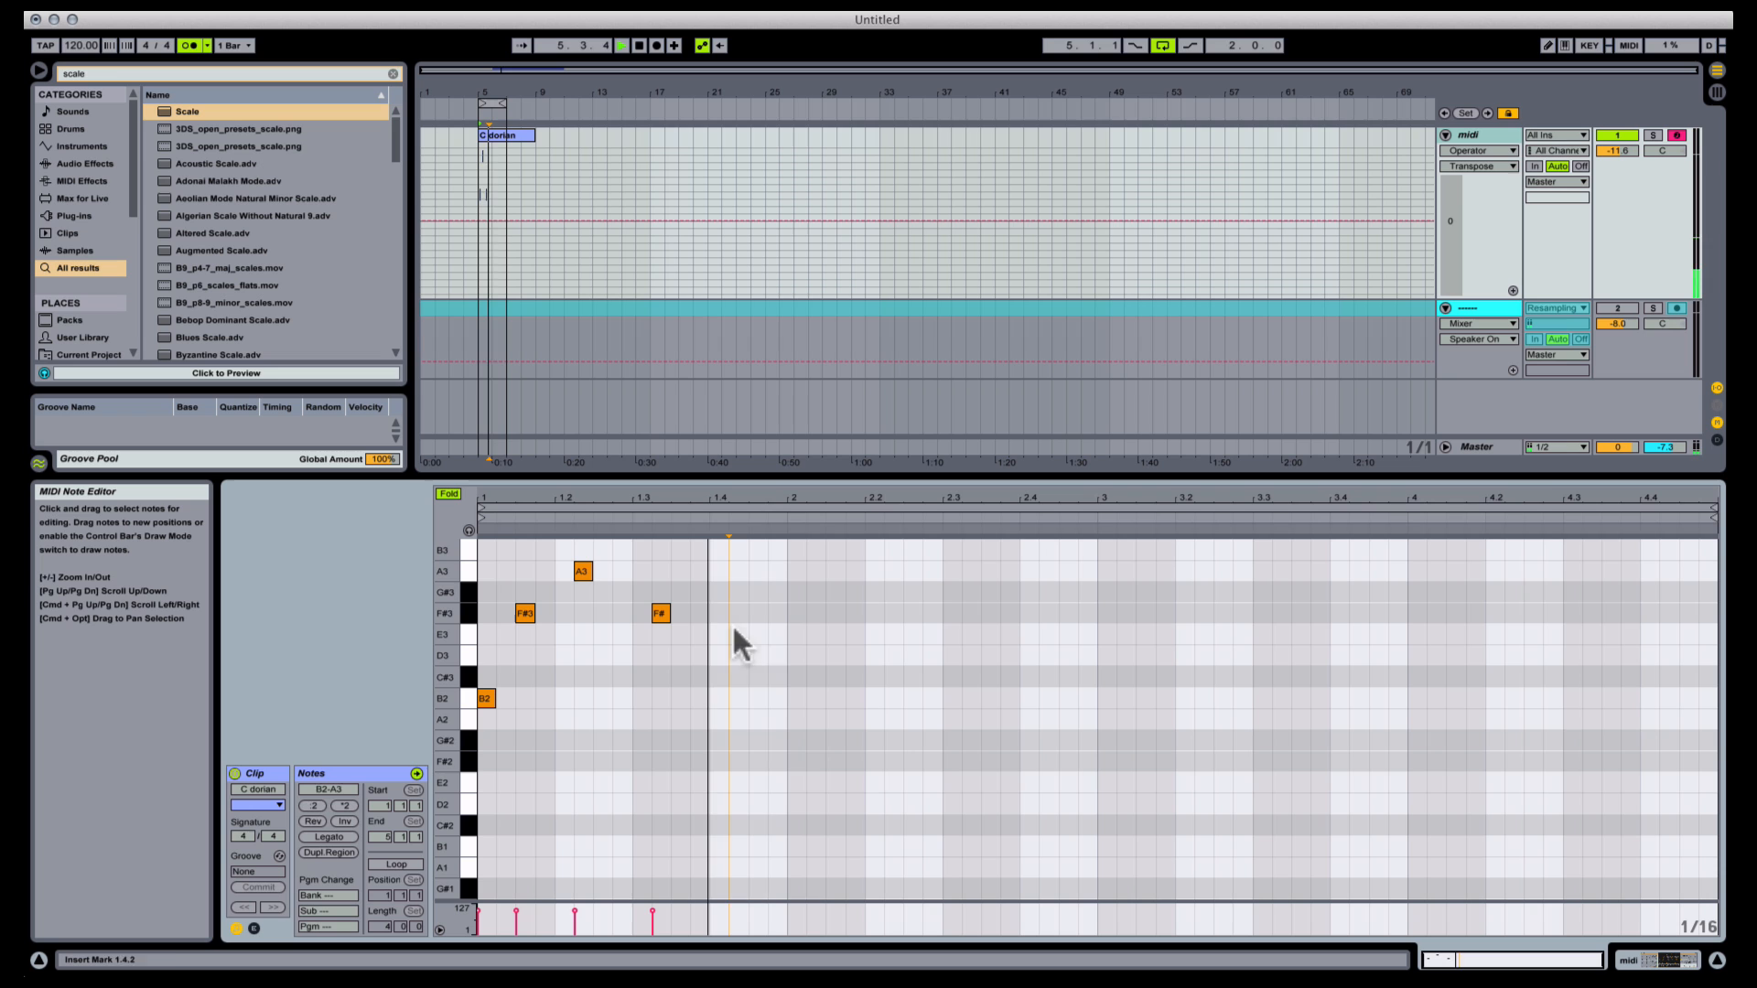
pyautogui.click(776, 678)
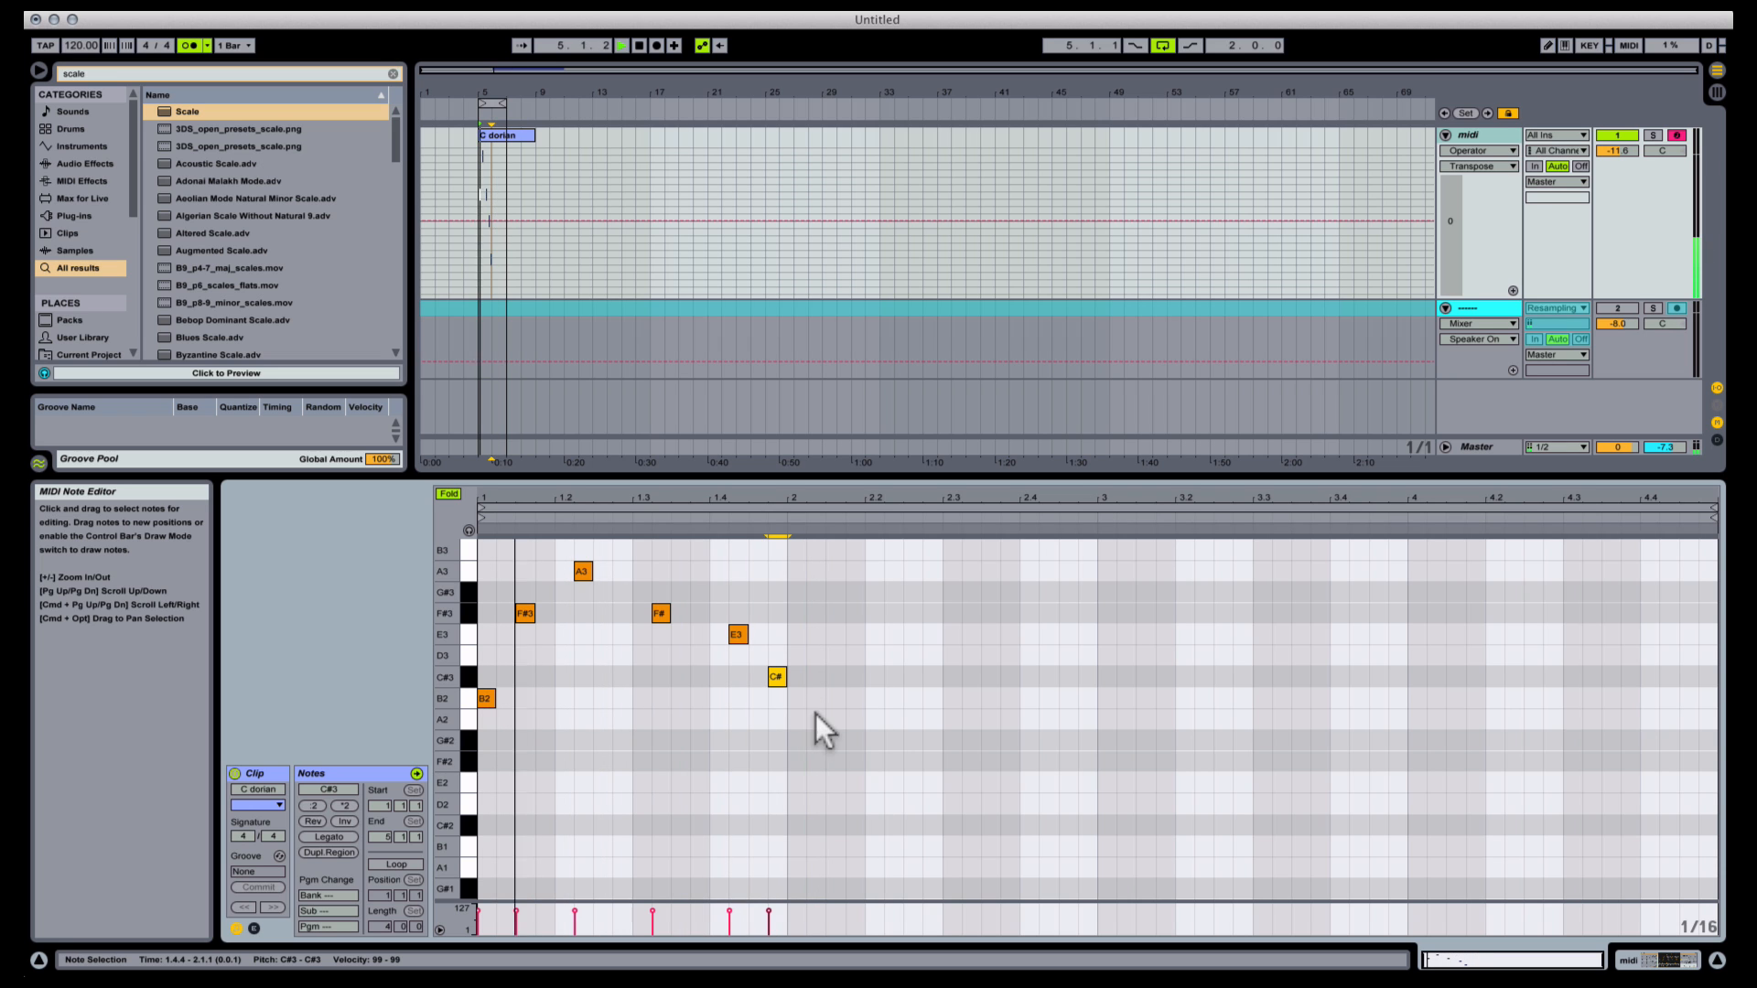
pyautogui.click(816, 717)
pyautogui.write('kick')
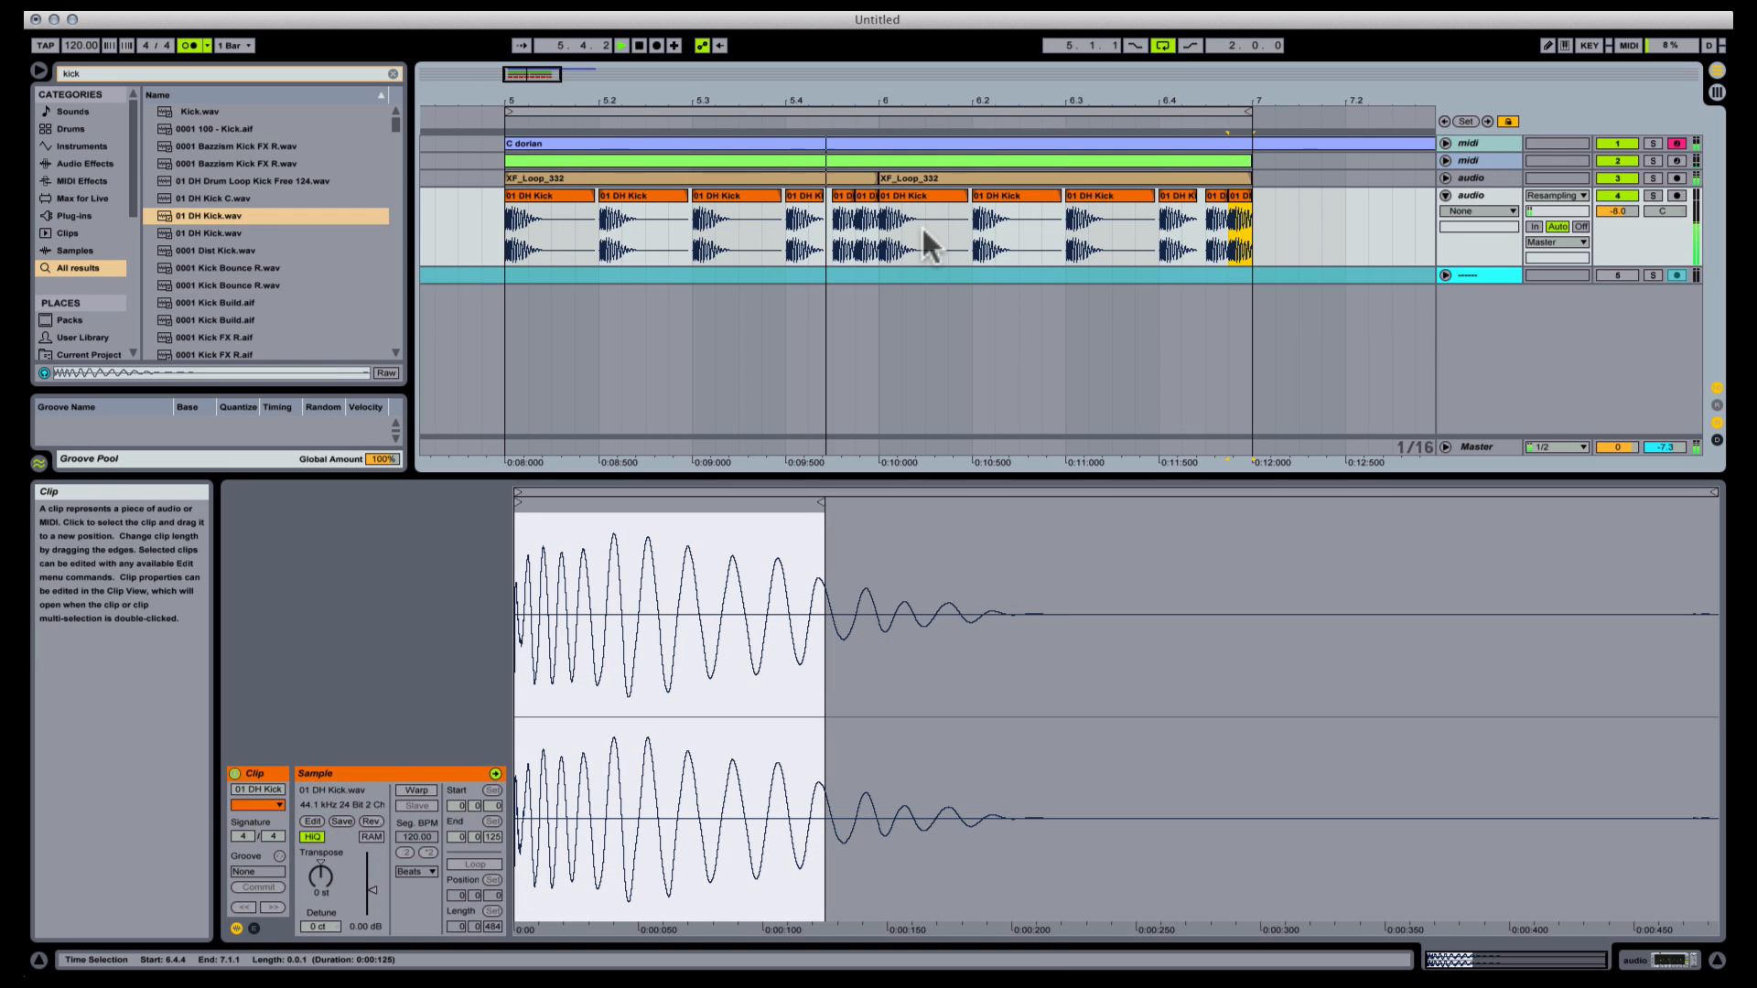
# Show a 01 DH Kick clip's waveform from the audio track in Clip View
pyautogui.click(908, 223)
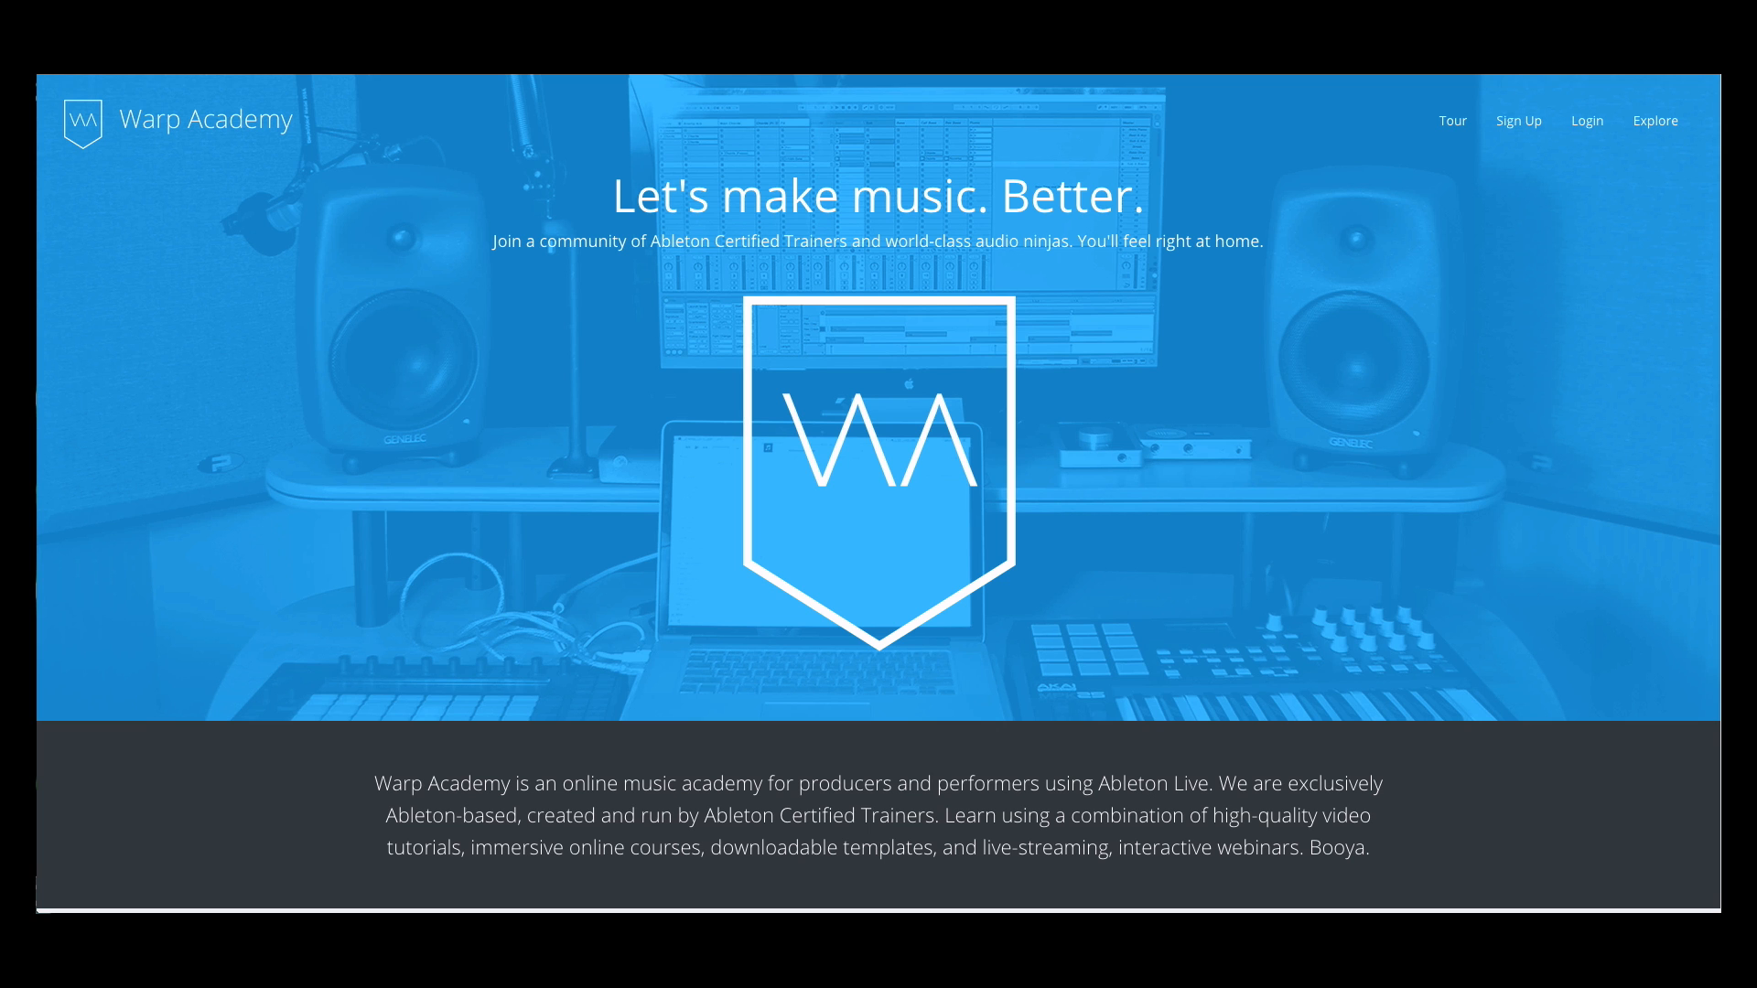
# Scroll the Warp Academy homepage down to the membership invitation and footer links
pyautogui.scroll(-3)
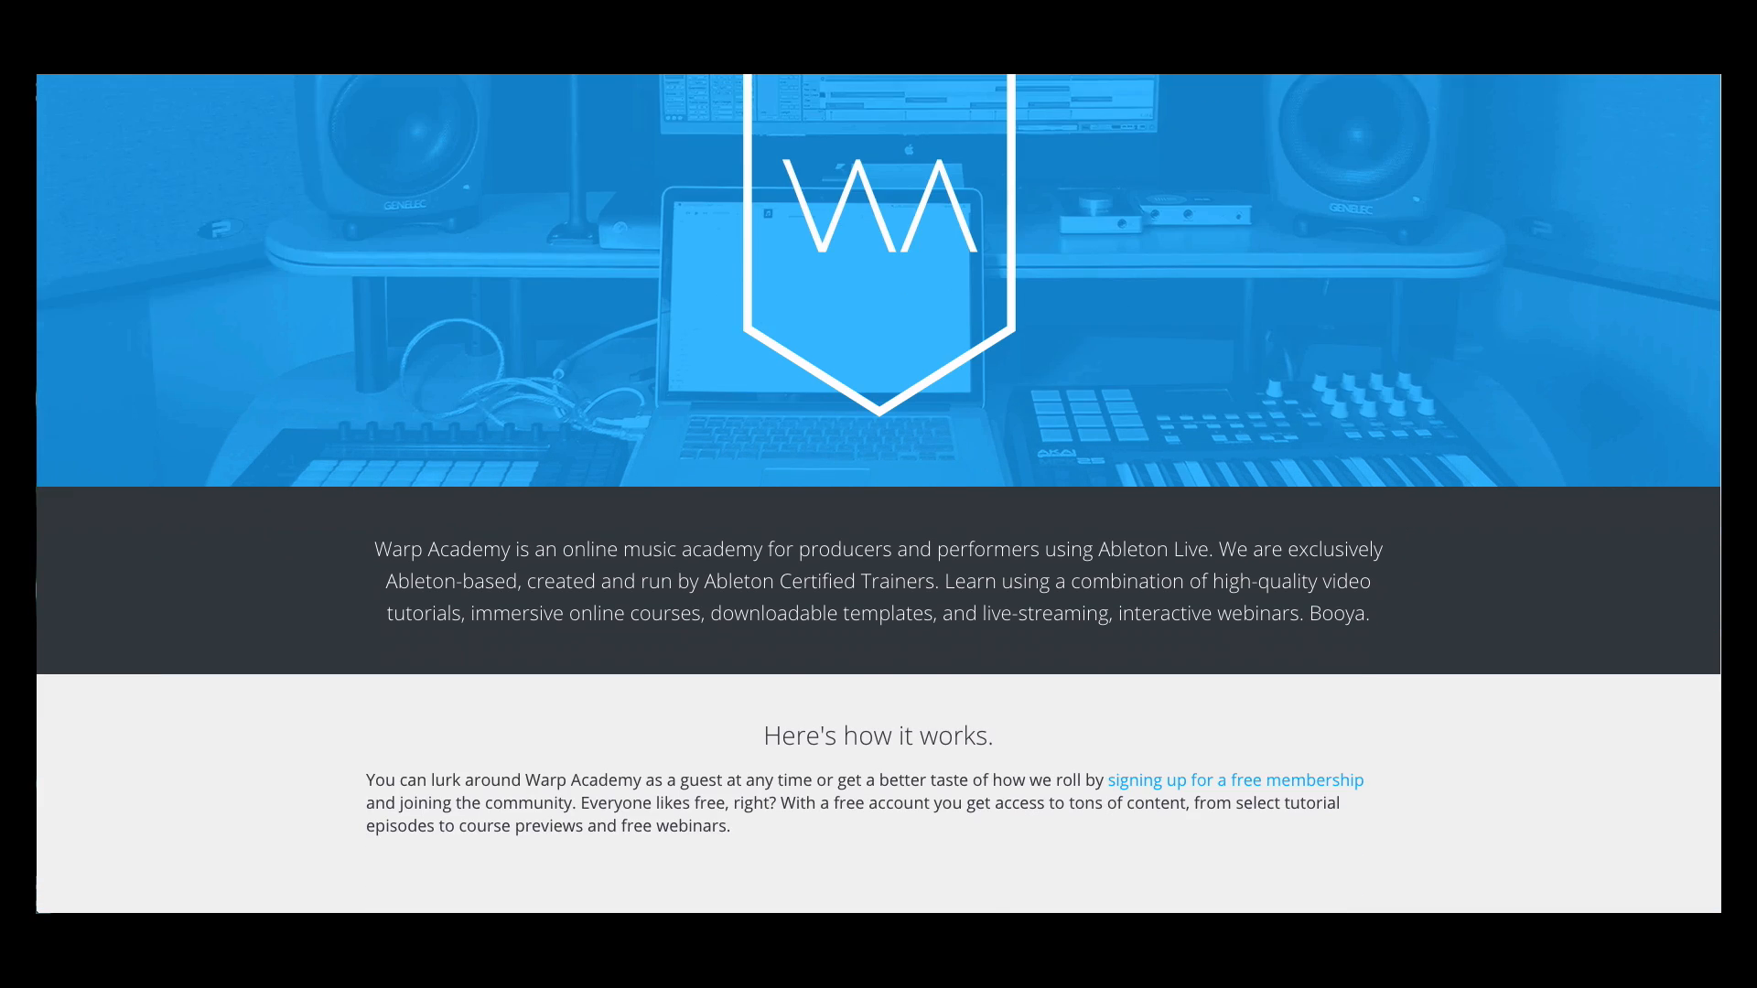
pyautogui.scroll(-3)
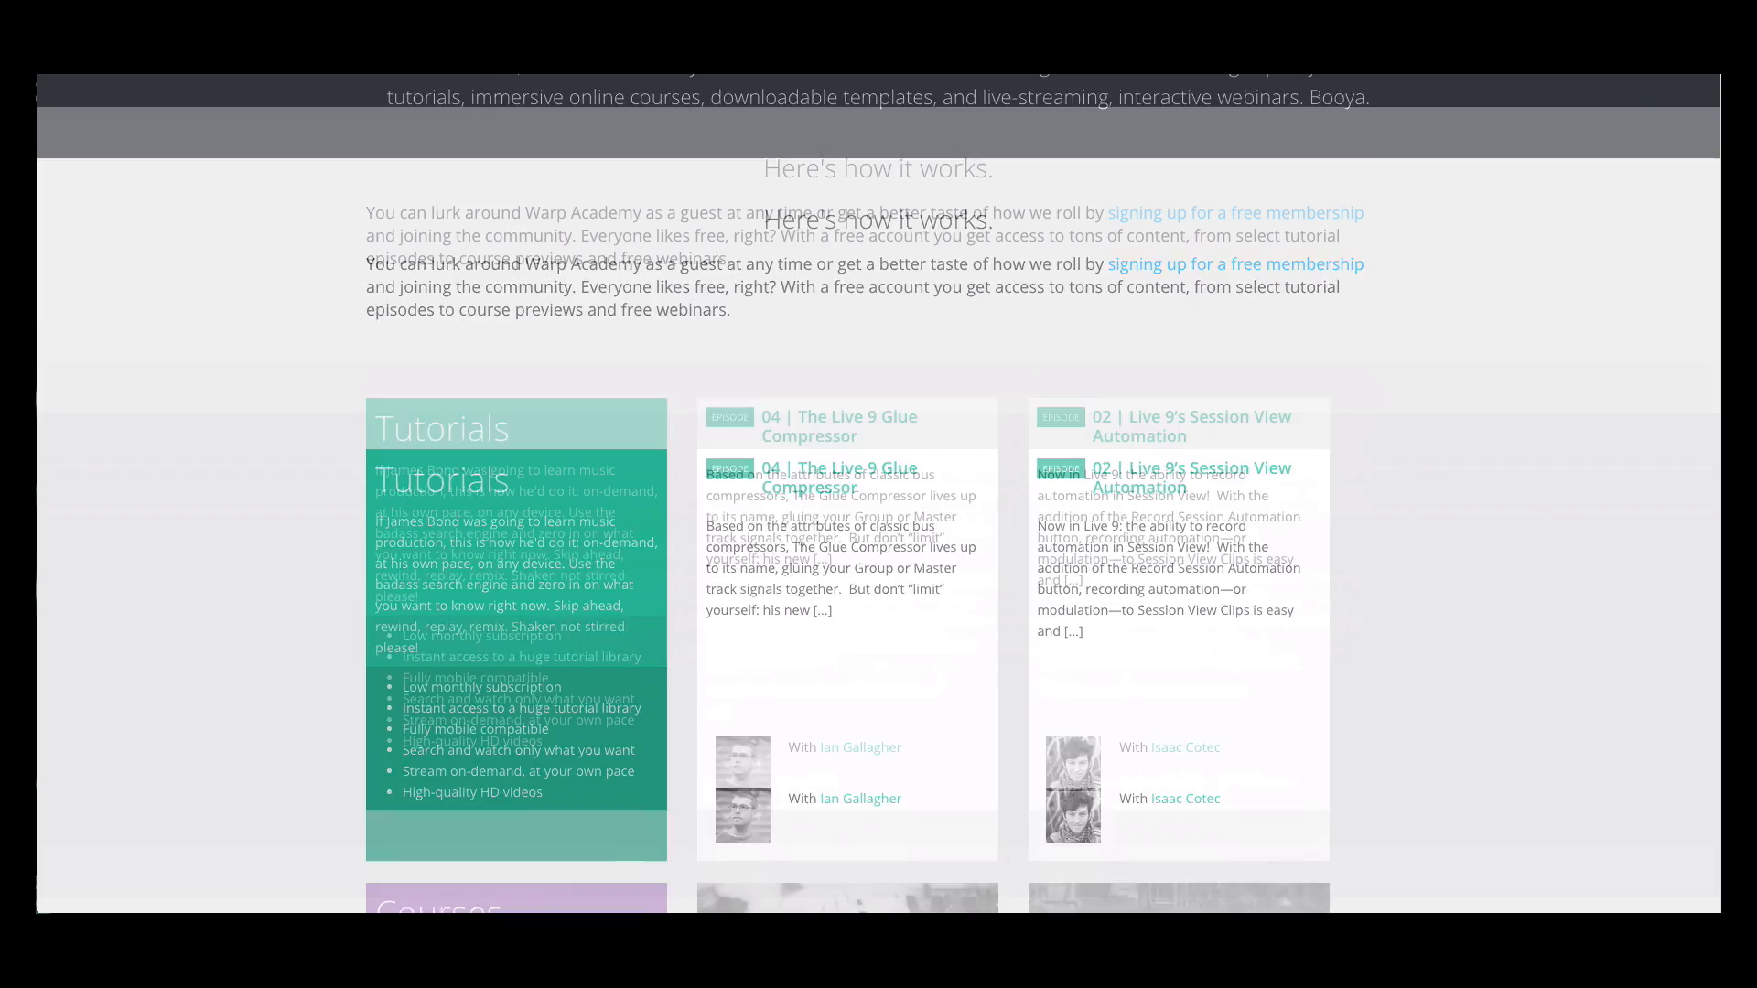
pyautogui.scroll(-3)
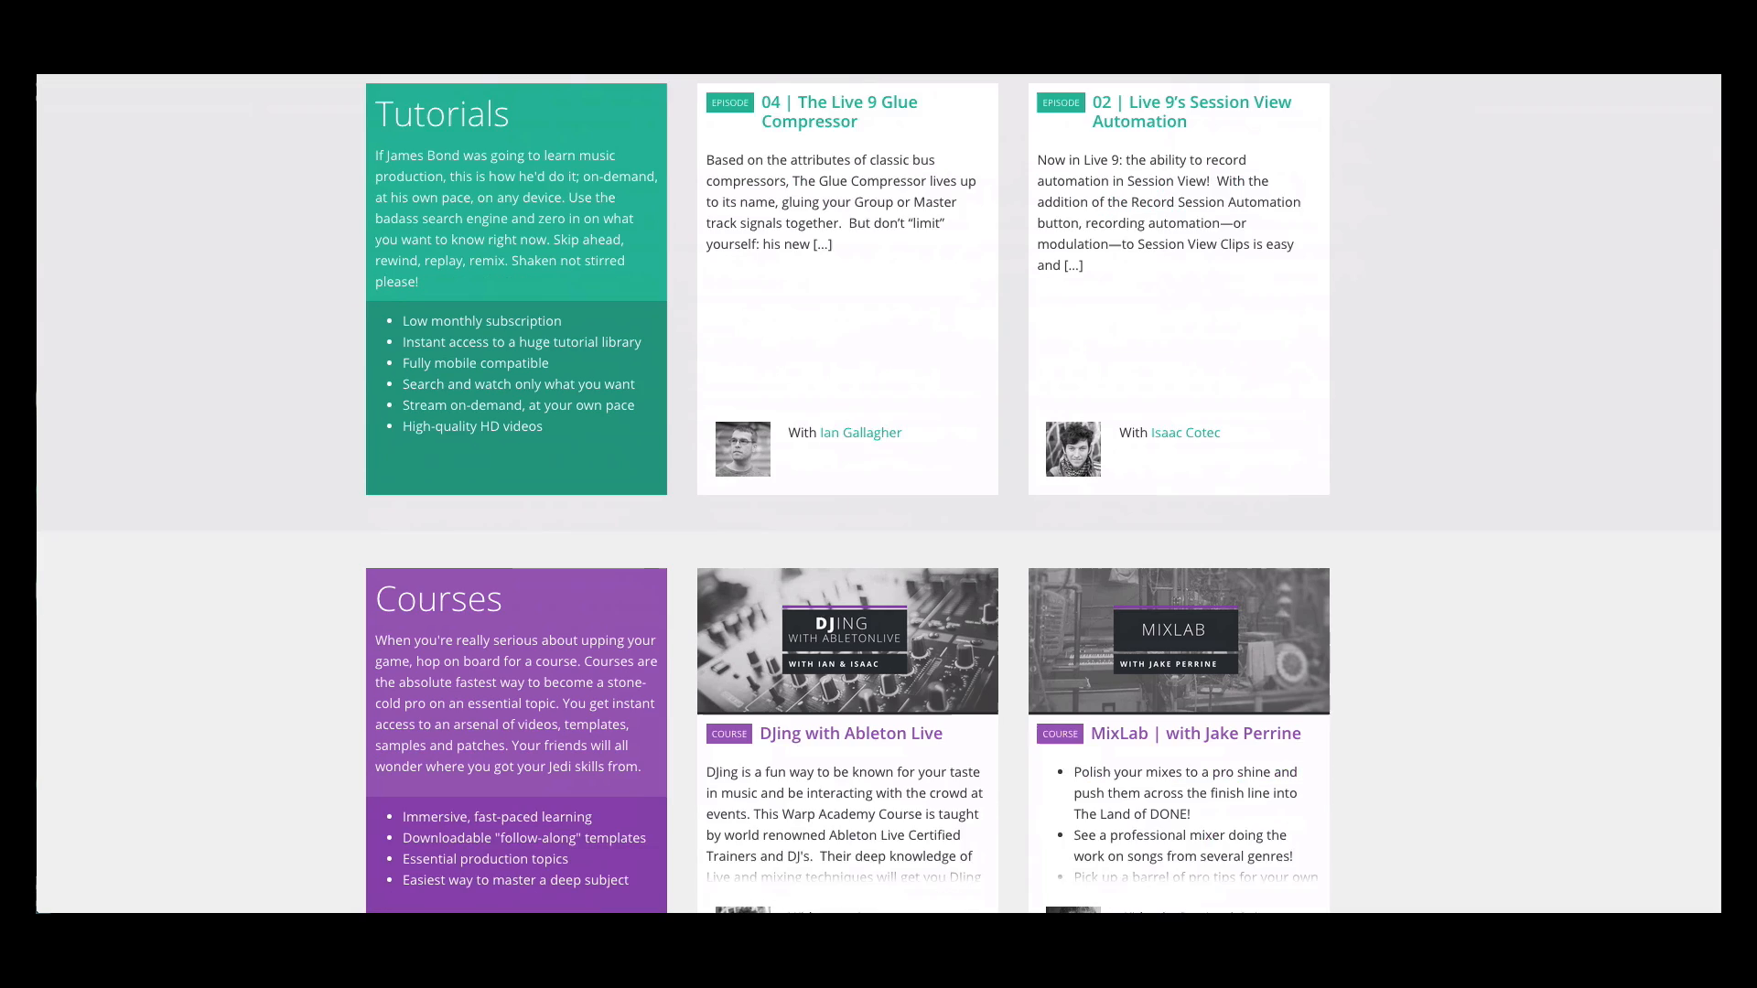
pyautogui.scroll(-3)
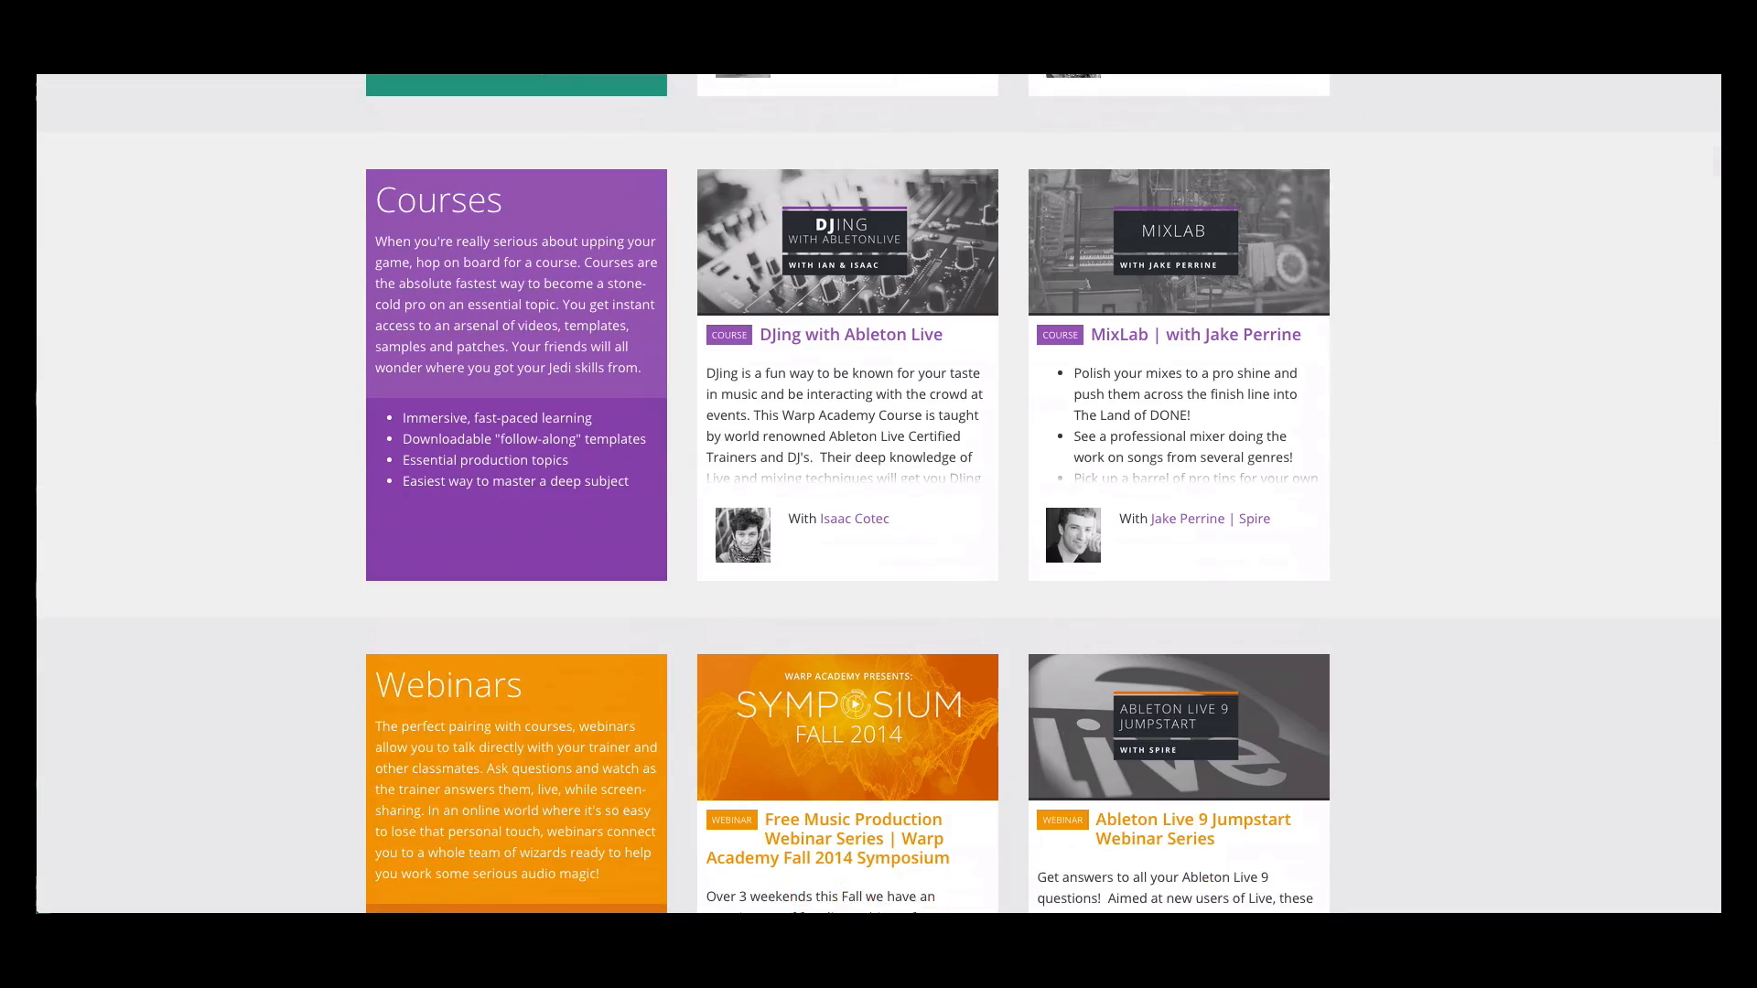
pyautogui.scroll(-3)
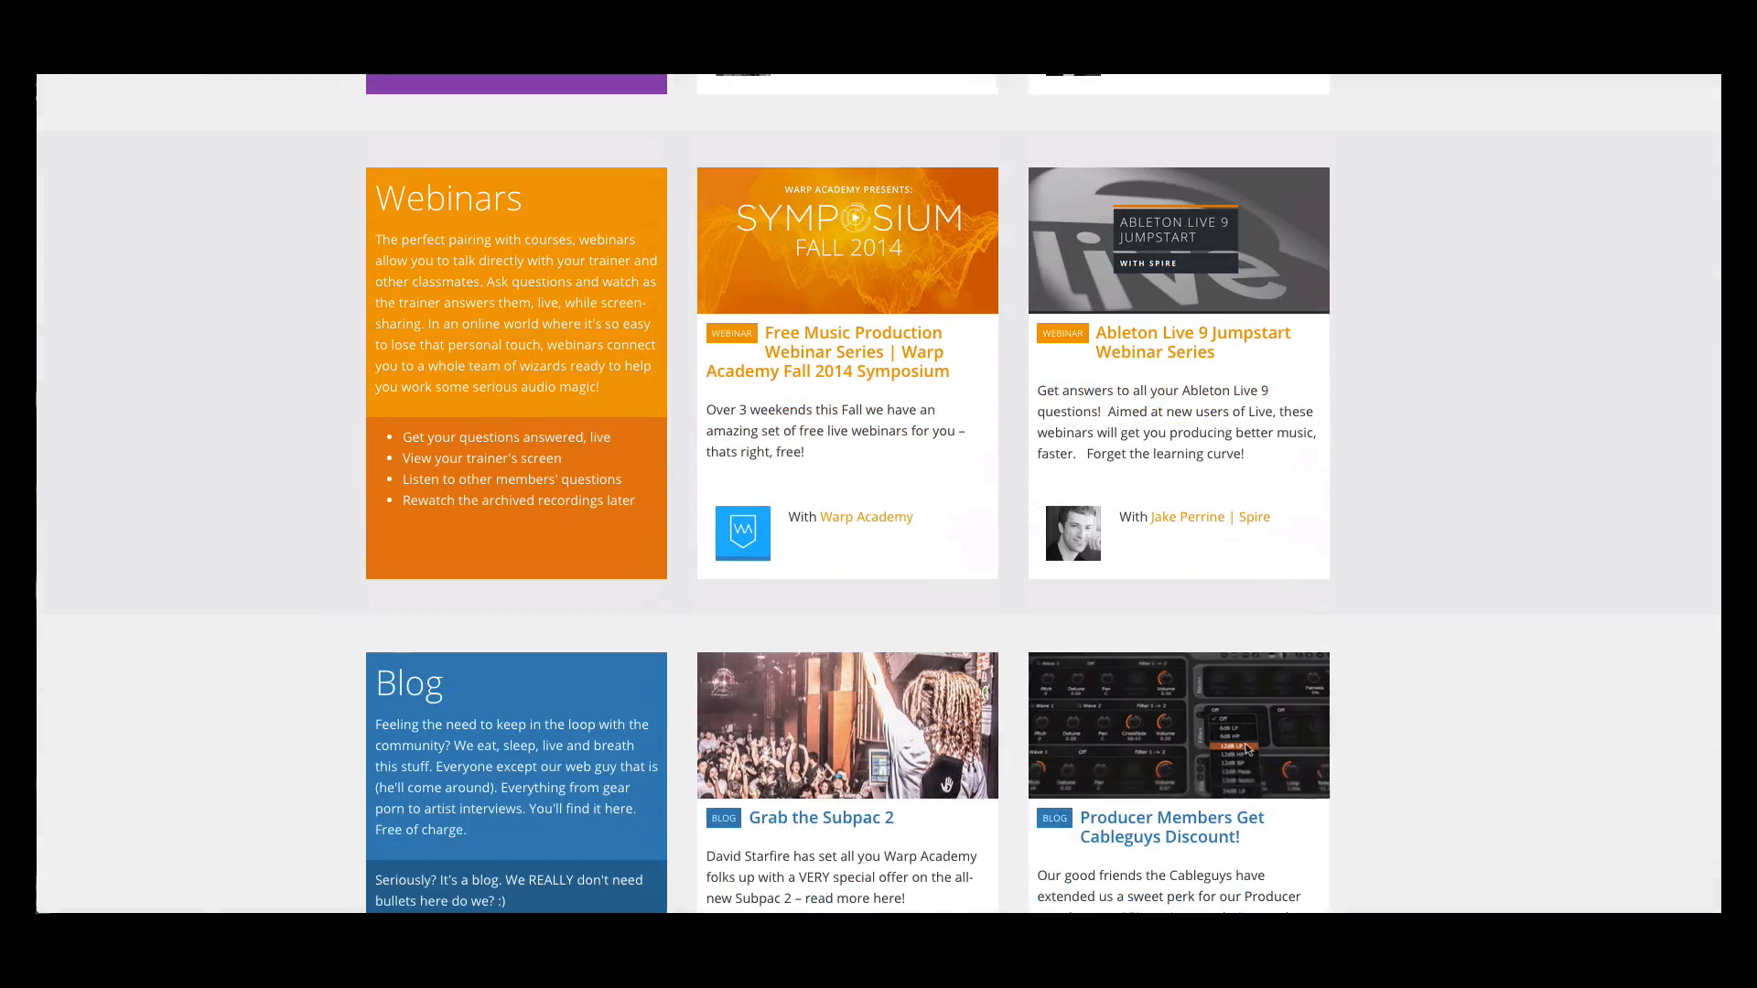
pyautogui.scroll(-3)
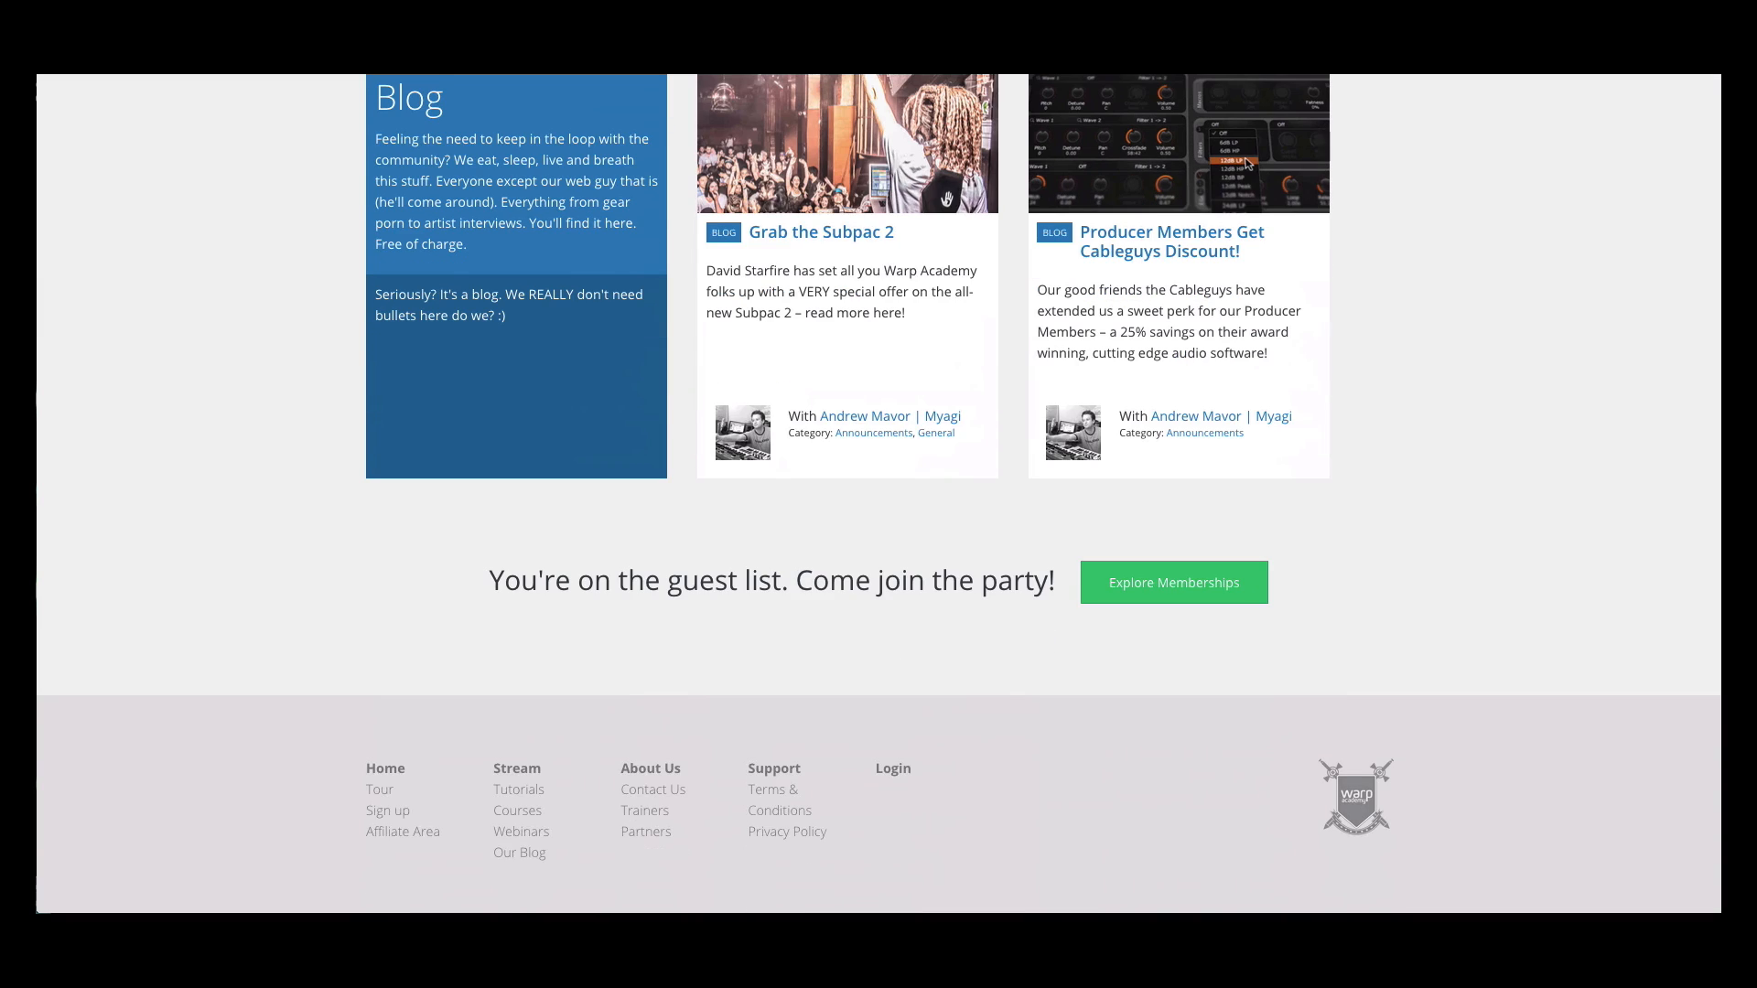